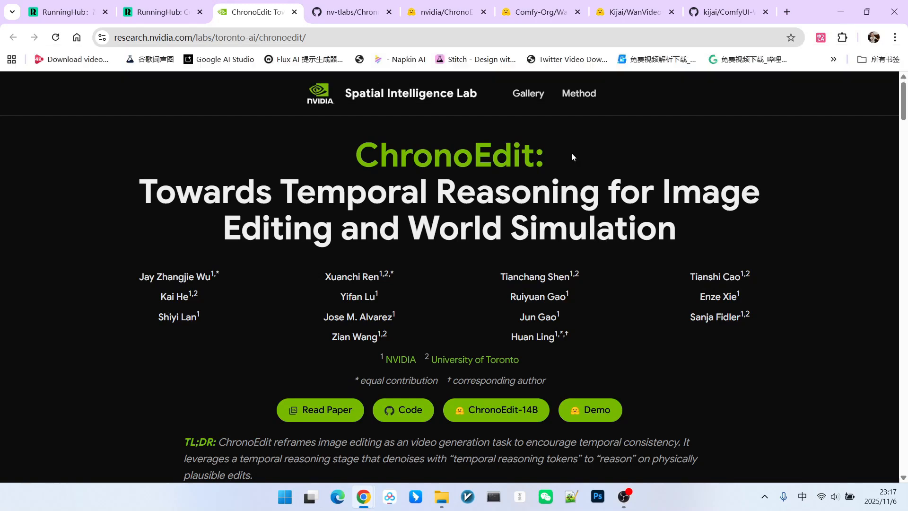
pyautogui.moveTo(577, 144)
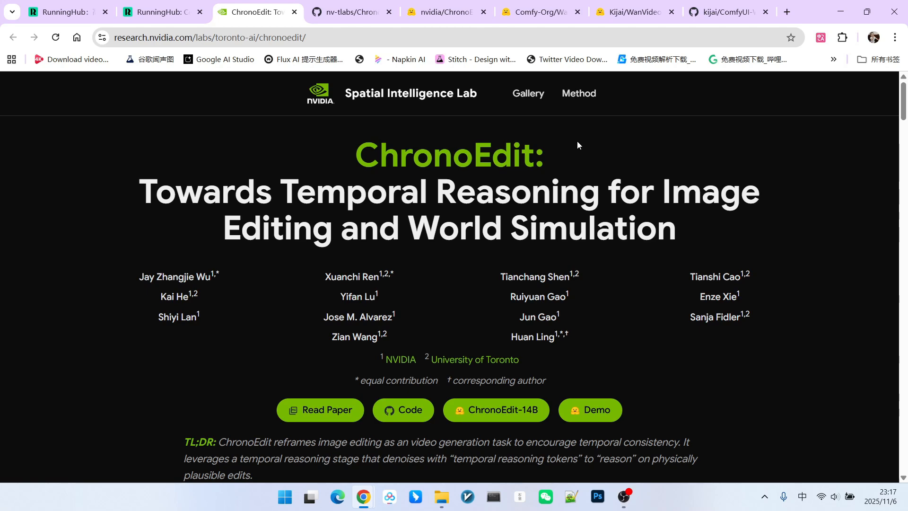
pyautogui.moveTo(581, 160)
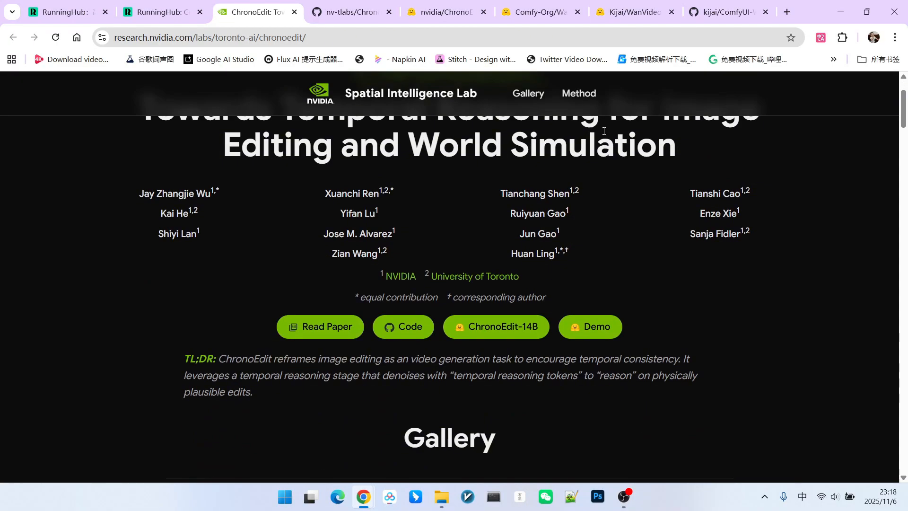
# Scroll through the ChronoEdit image-editing gallery, then switch to the Comfy-Org Wan 2.2 repackaged models page
pyautogui.scroll(-3)
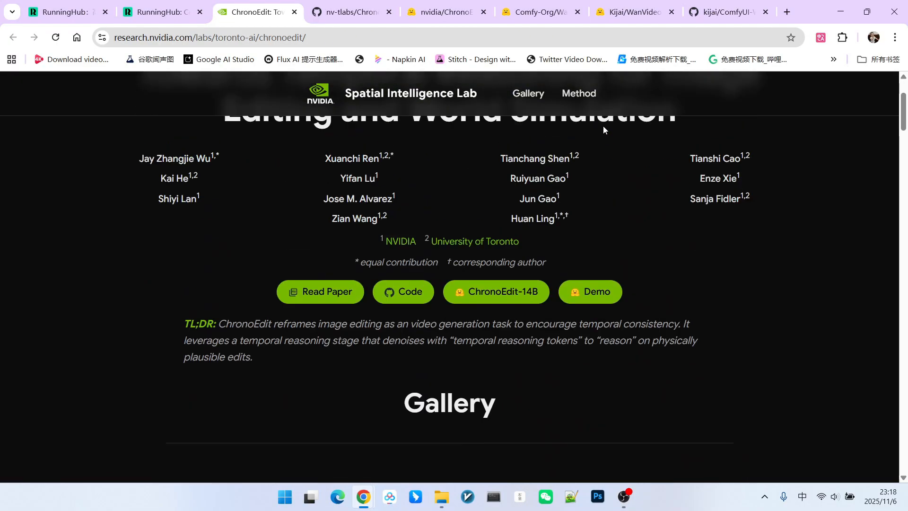
pyautogui.scroll(-3)
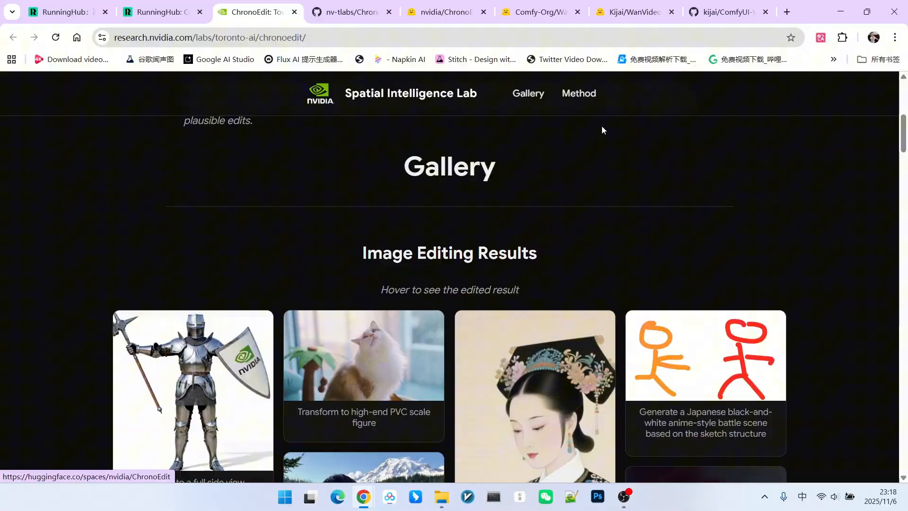
pyautogui.scroll(-3)
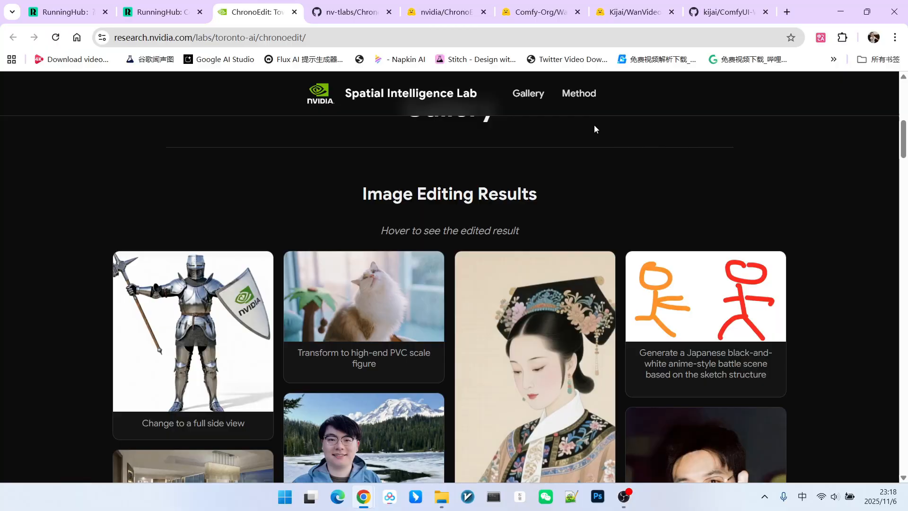
pyautogui.scroll(-3)
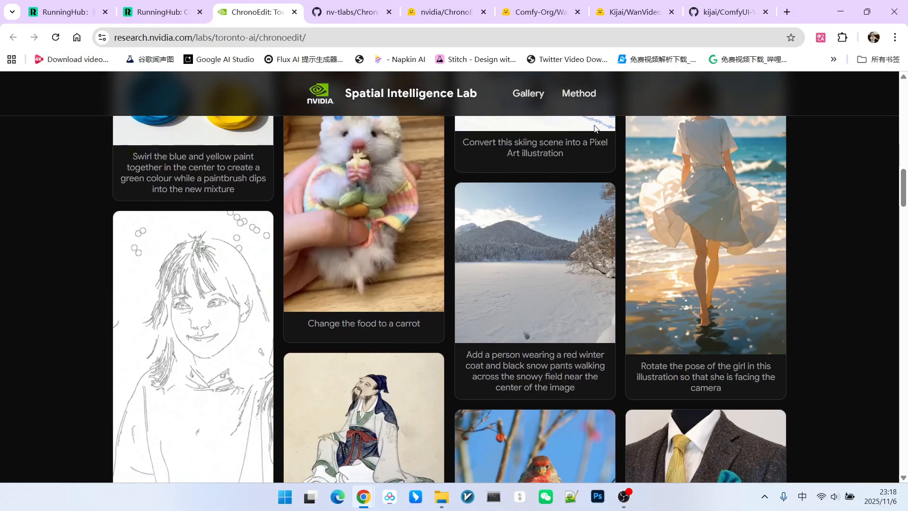
pyautogui.scroll(3)
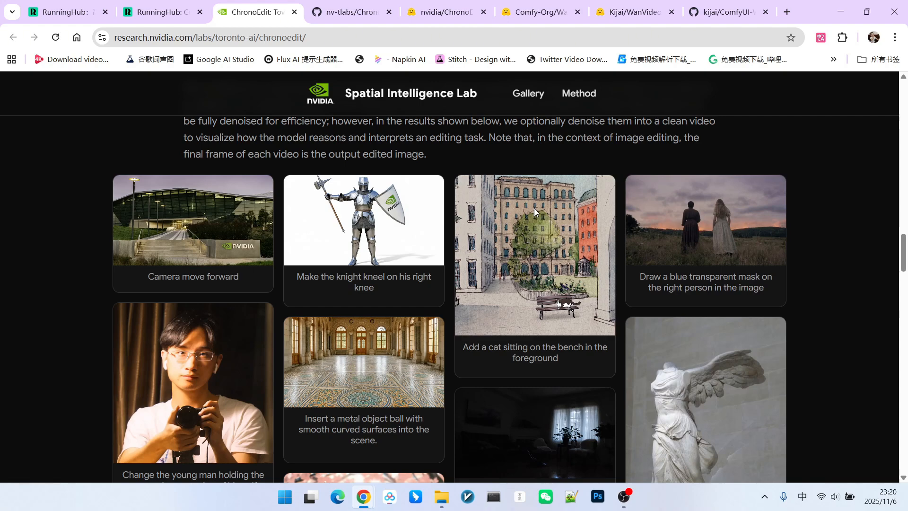
pyautogui.scroll(-3)
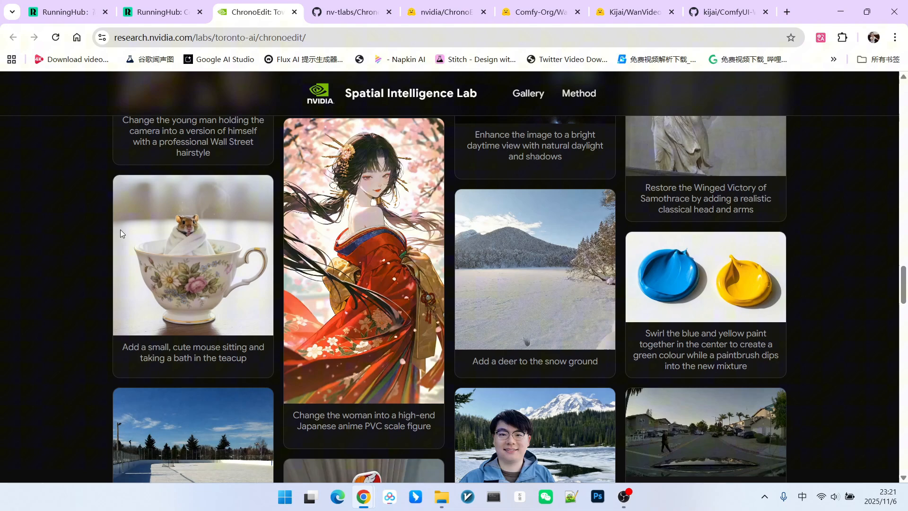
pyautogui.scroll(-3)
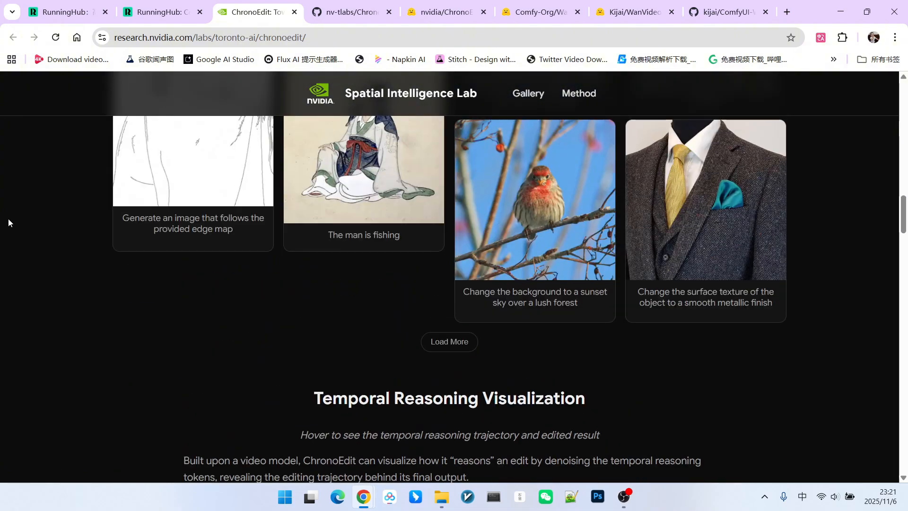
pyautogui.click(540, 11)
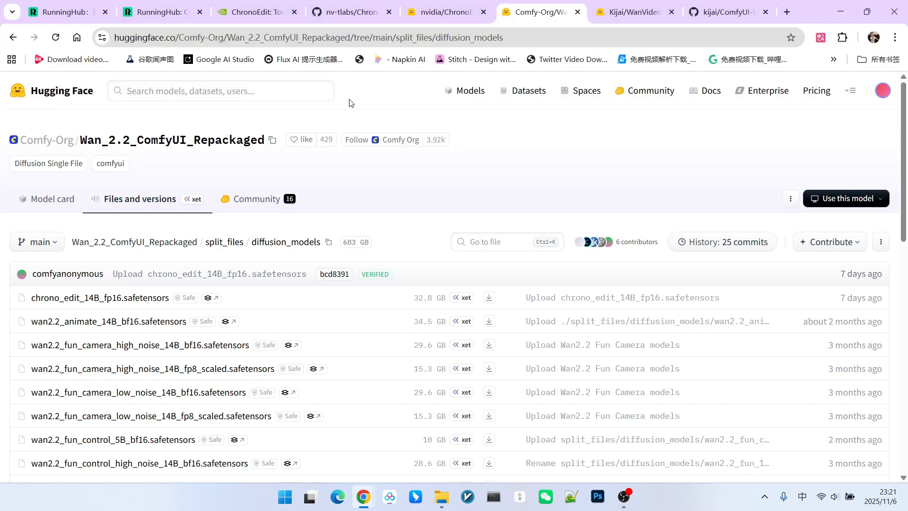
# Scroll the diffusion_models list, peek at the WanVideoWrapper GitHub repo, and return to Kijai's ChronoEdit fp8 folder
pyautogui.scroll(-3)
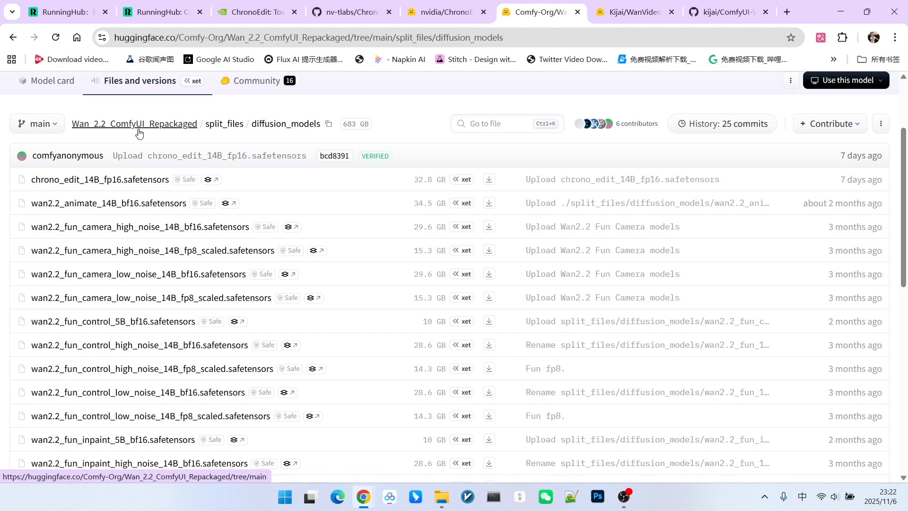
pyautogui.moveTo(108, 180)
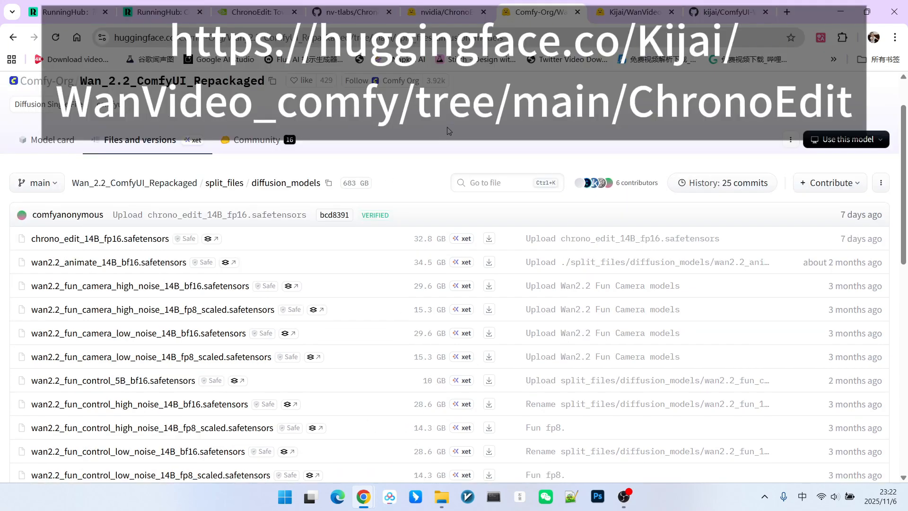
pyautogui.moveTo(627, 11)
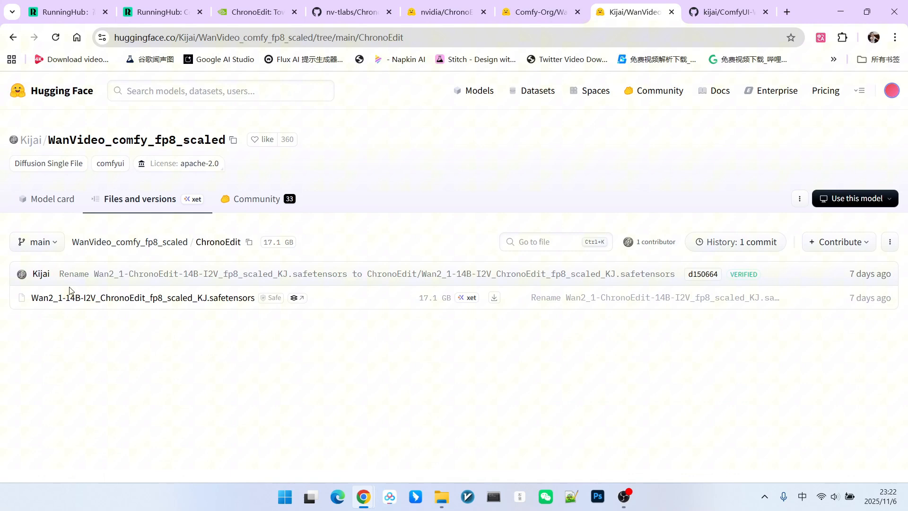
pyautogui.moveTo(110, 305)
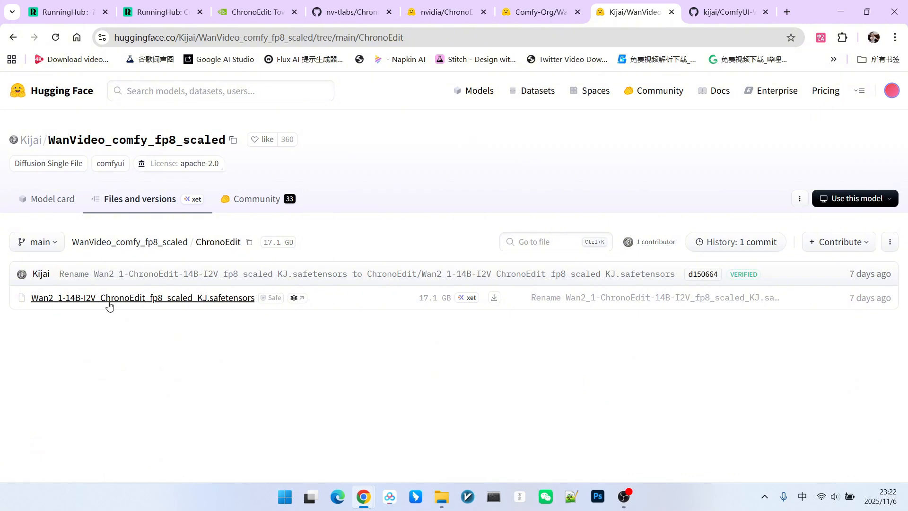
pyautogui.moveTo(139, 305)
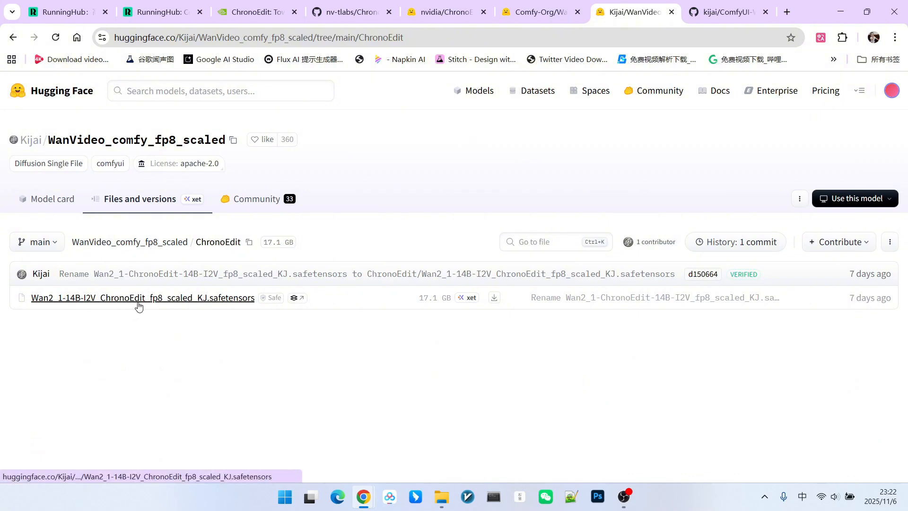
pyautogui.moveTo(174, 314)
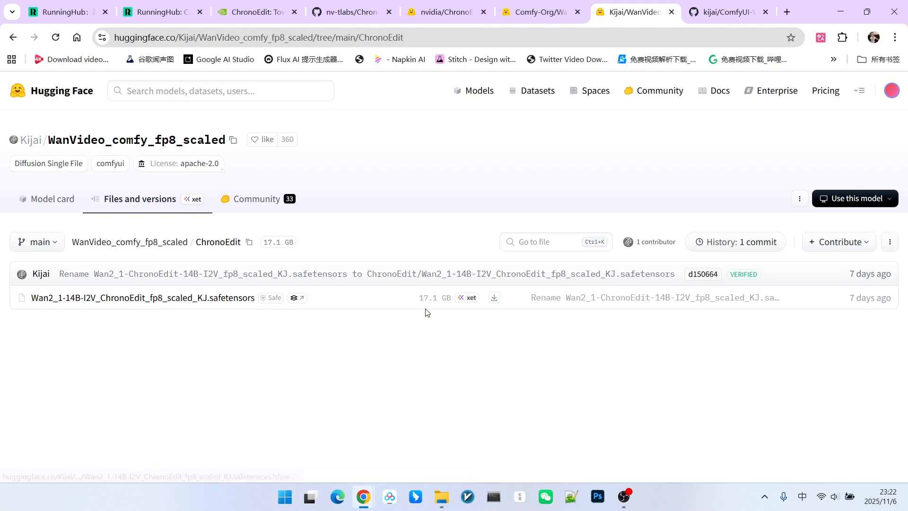
pyautogui.click(726, 11)
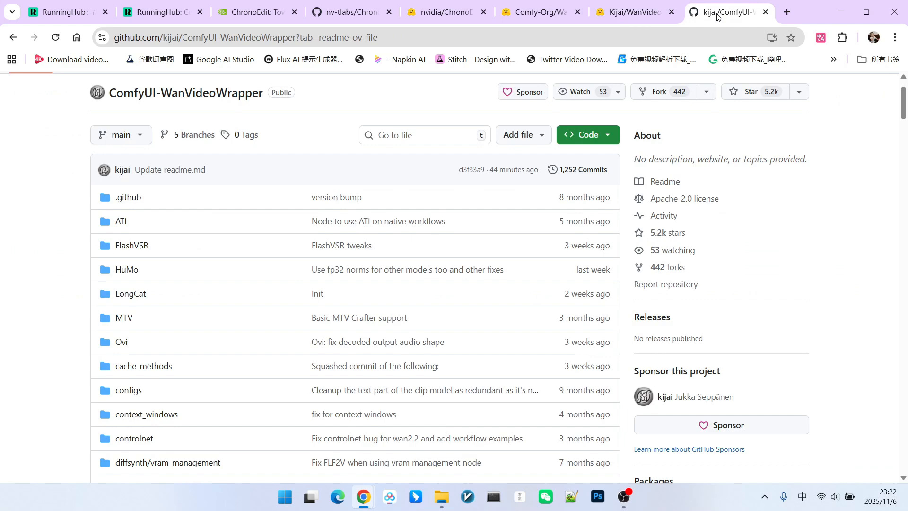
pyautogui.moveTo(511, 139)
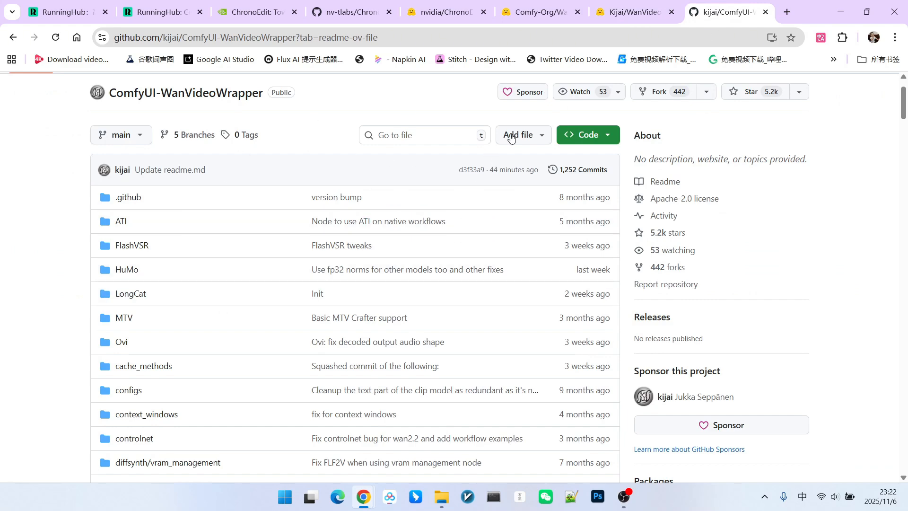
pyautogui.click(630, 11)
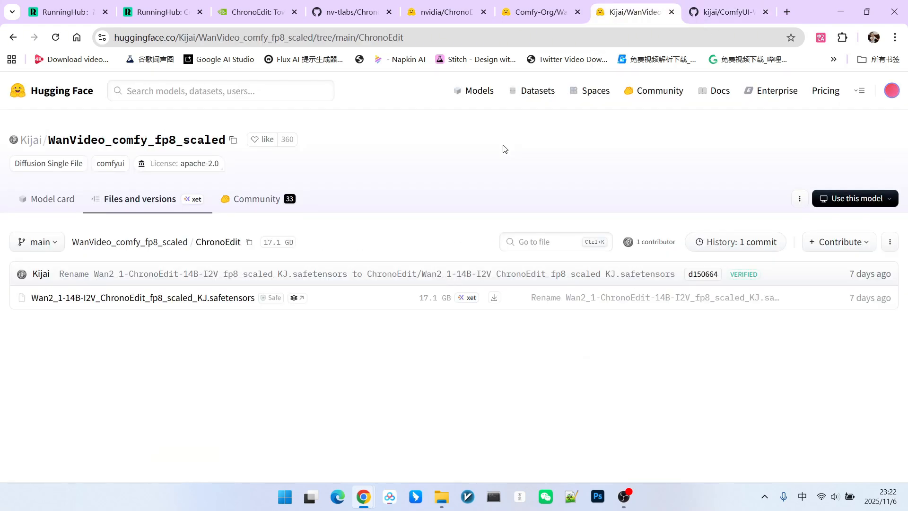
pyautogui.moveTo(499, 146)
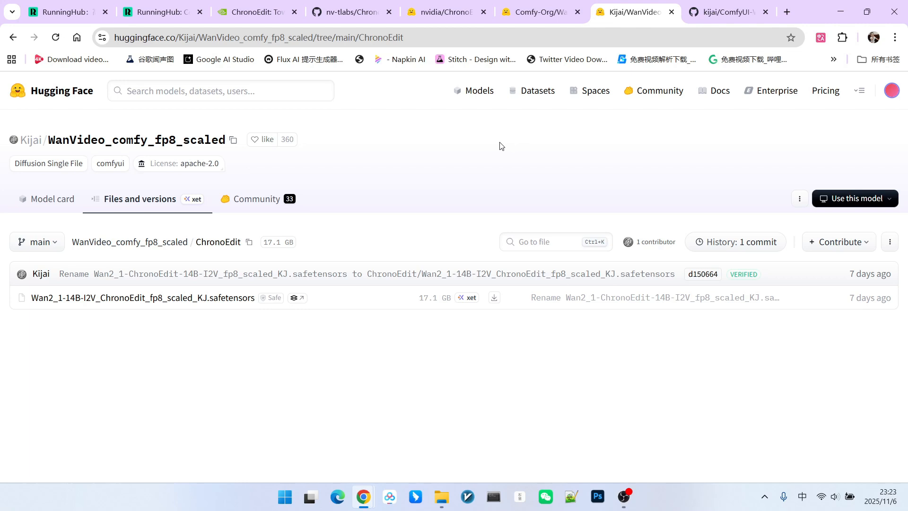
pyautogui.moveTo(501, 146)
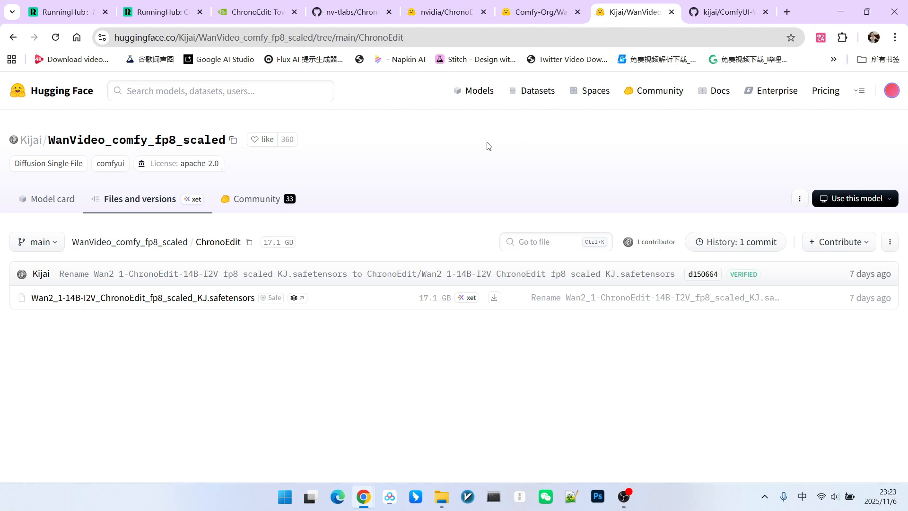
pyautogui.moveTo(484, 145)
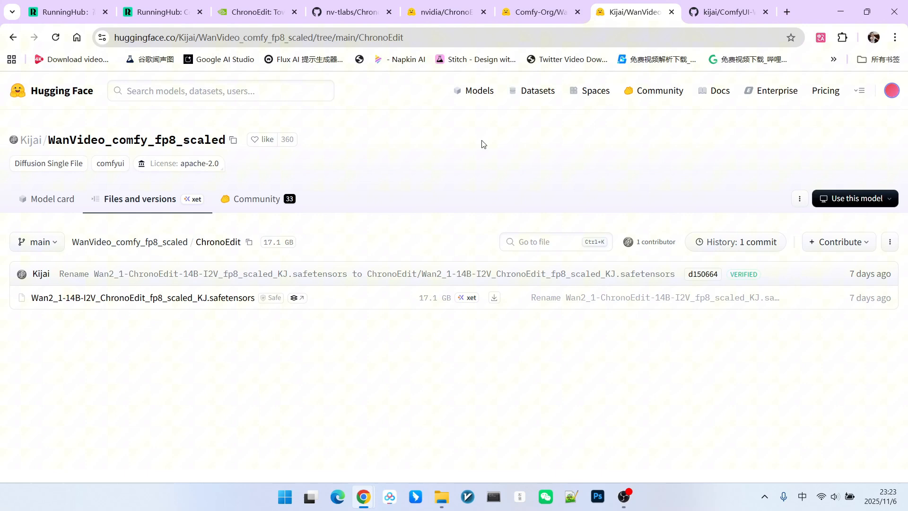
pyautogui.moveTo(415, 168)
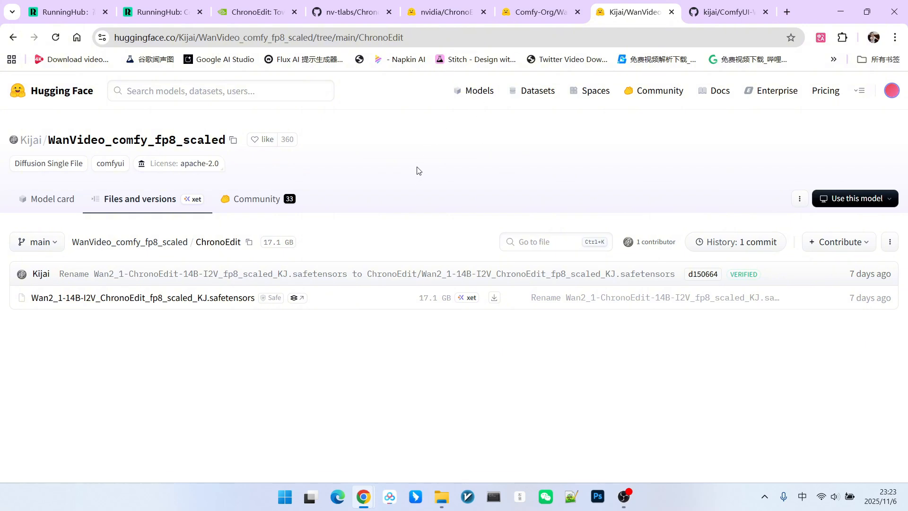
# Open the ChronoEdit-14B-Diffusers file listing and its lora folder with chronoedit_distill_lora.safetensors
pyautogui.click(445, 11)
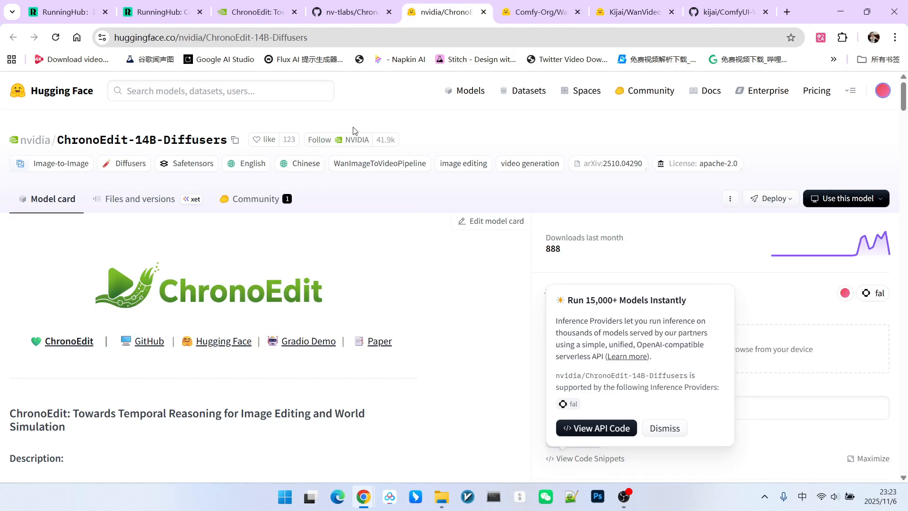
pyautogui.scroll(-3)
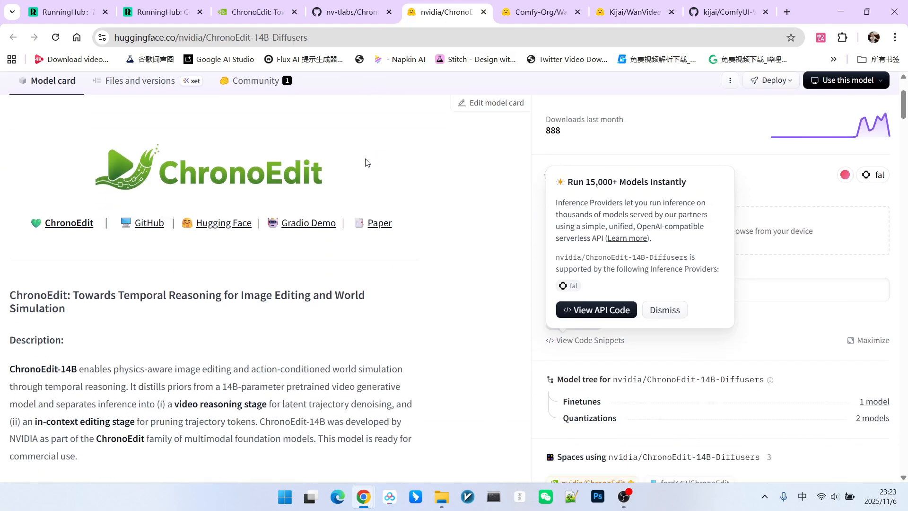
pyautogui.click(663, 309)
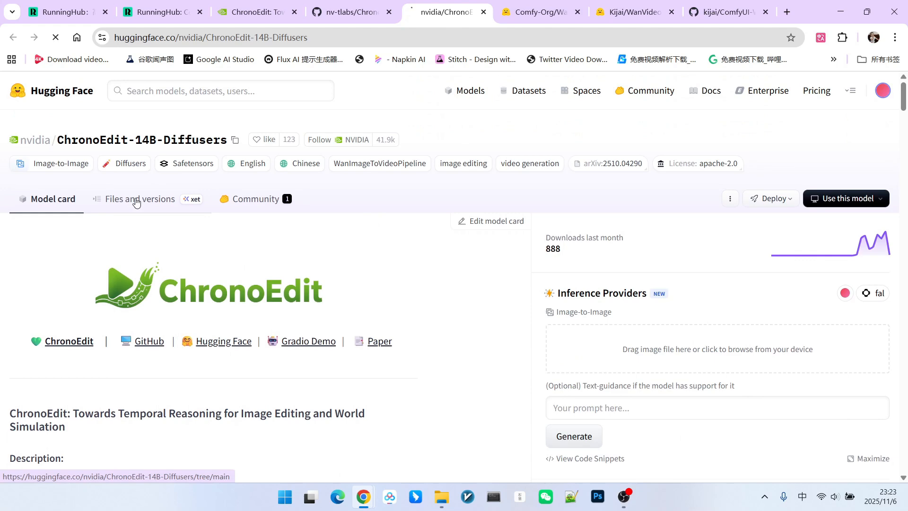
pyautogui.click(139, 199)
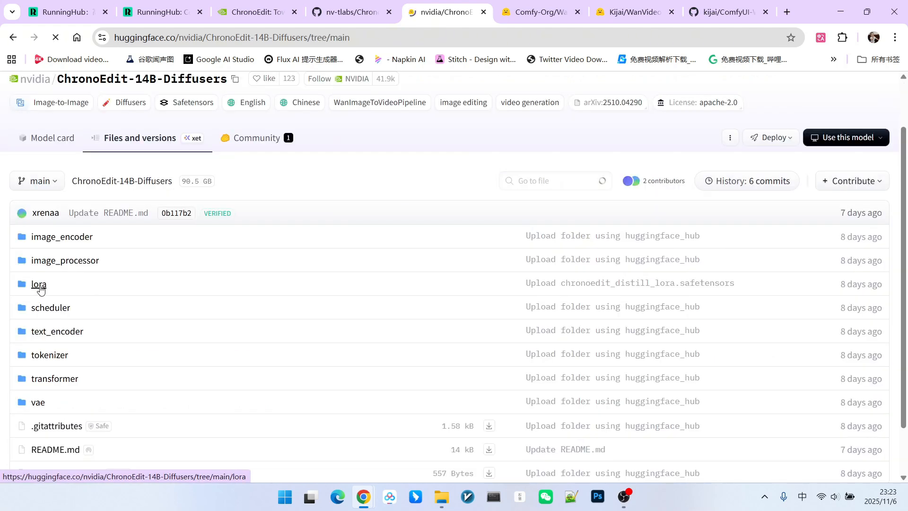
pyautogui.click(39, 283)
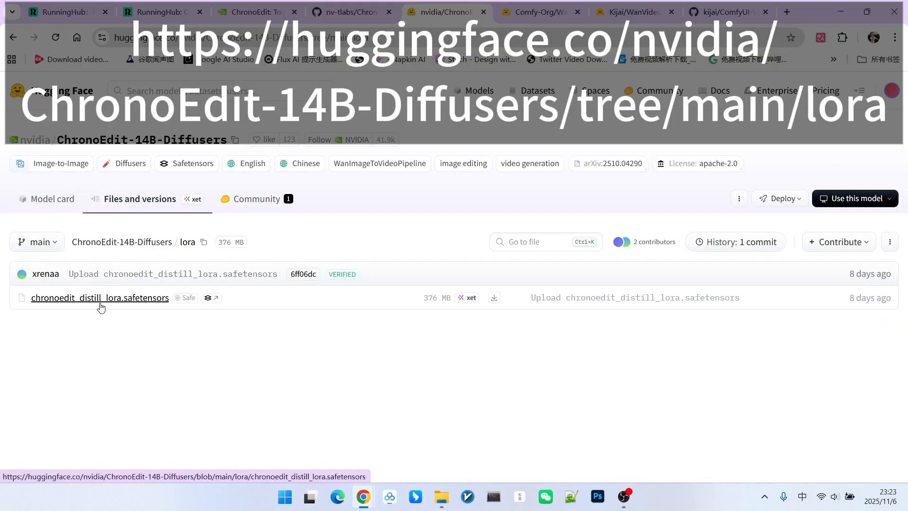
pyautogui.moveTo(429, 311)
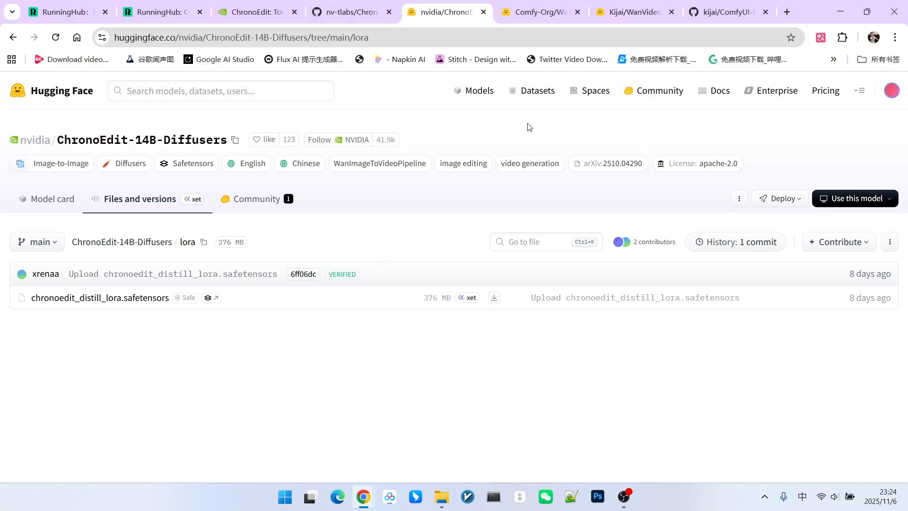
# Review the ChronoEdit README's 8-step distillation LoRA settings, then switch to the RunningHub workflow
pyautogui.click(347, 11)
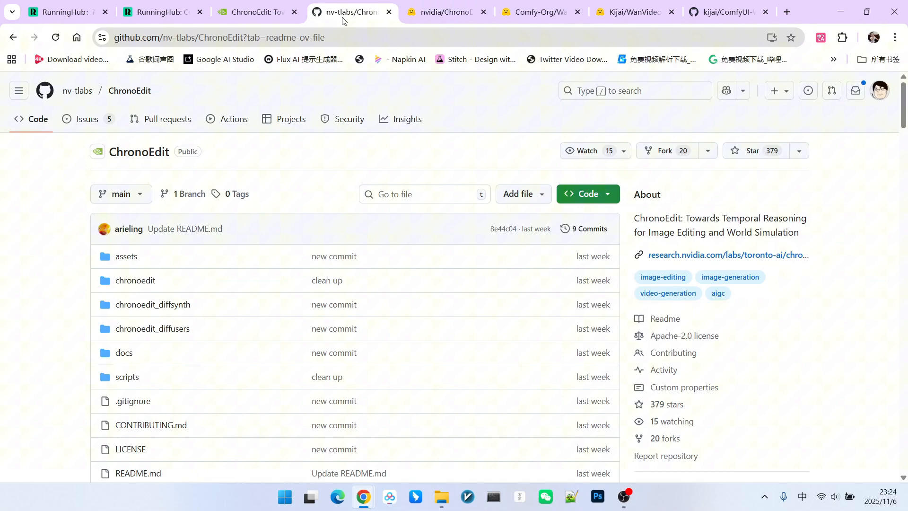
pyautogui.scroll(-3)
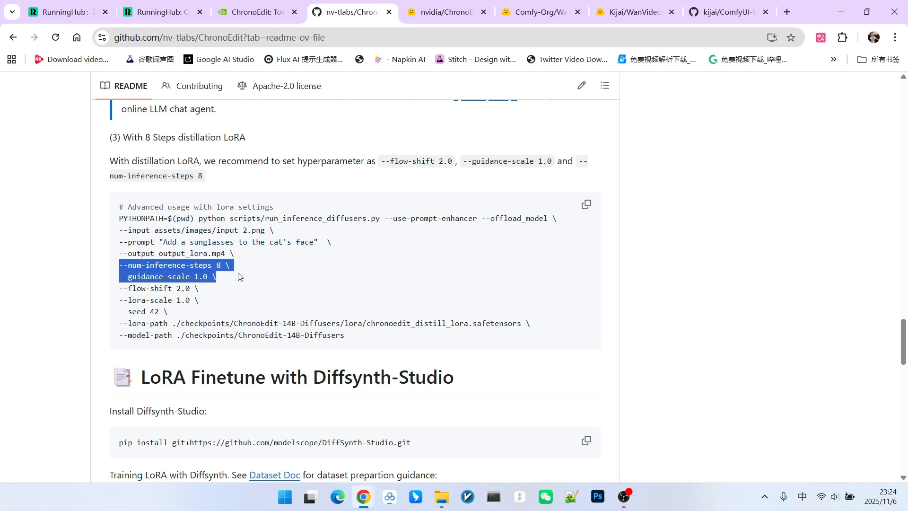
pyautogui.click(237, 270)
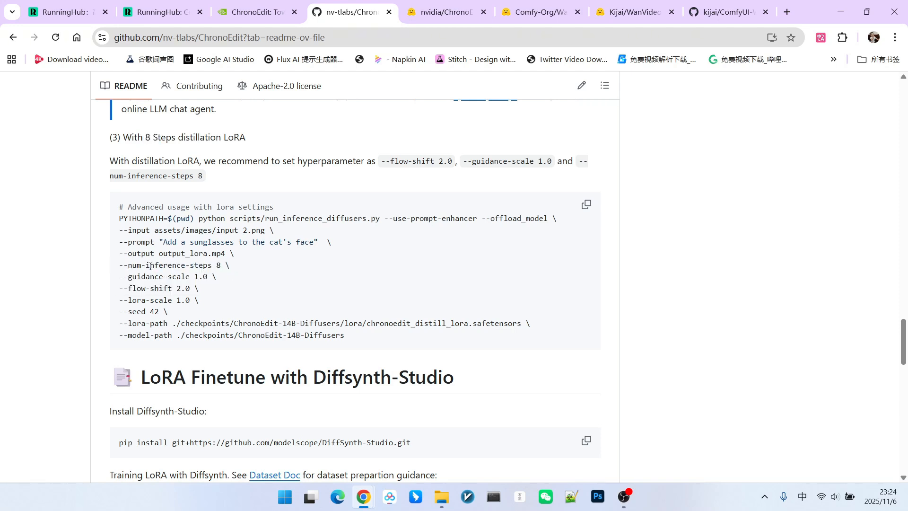
pyautogui.doubleClick(218, 264)
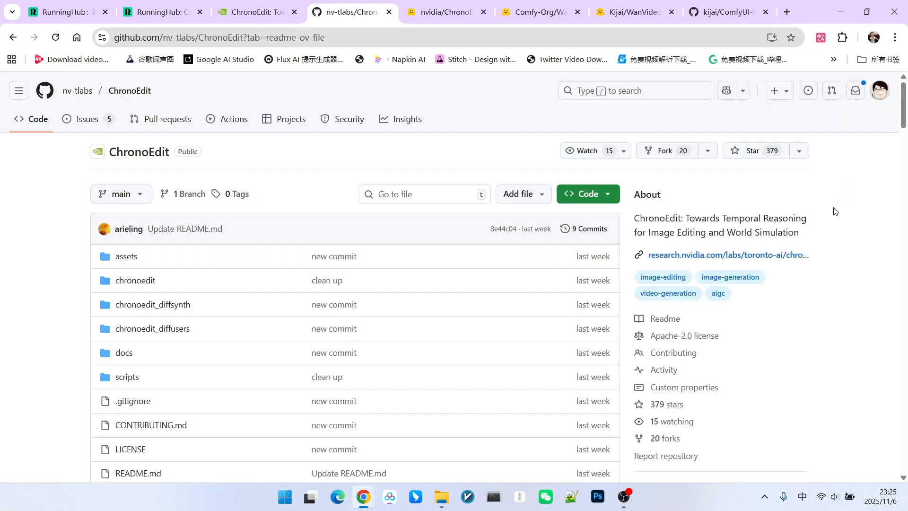
pyautogui.moveTo(525, 197)
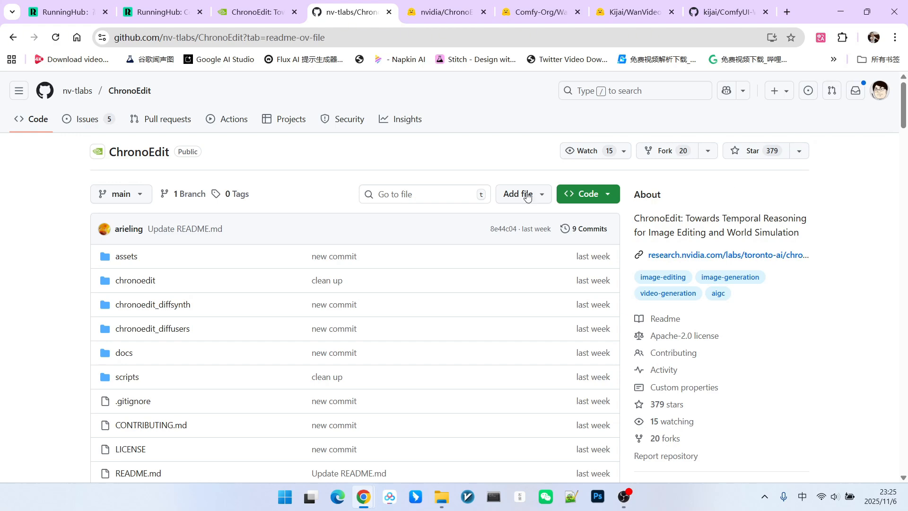
pyautogui.click(161, 11)
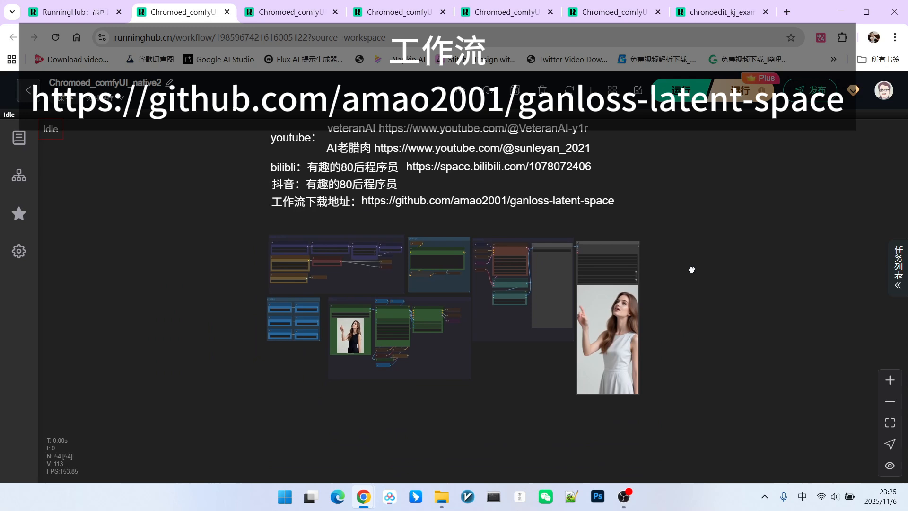
# Switch to the chronoedit_kj_example workflow, glance at the native workflow, and return to the kj example
pyautogui.click(720, 11)
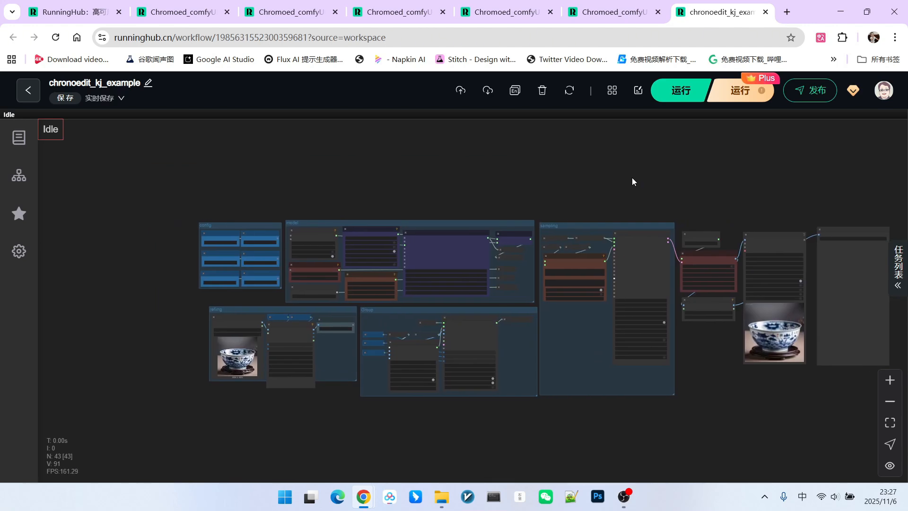
pyautogui.moveTo(652, 162)
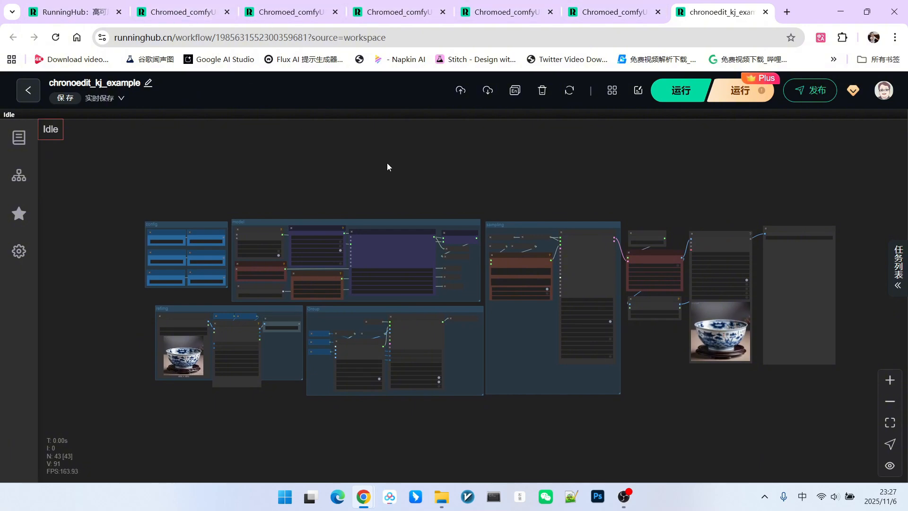
pyautogui.click(180, 11)
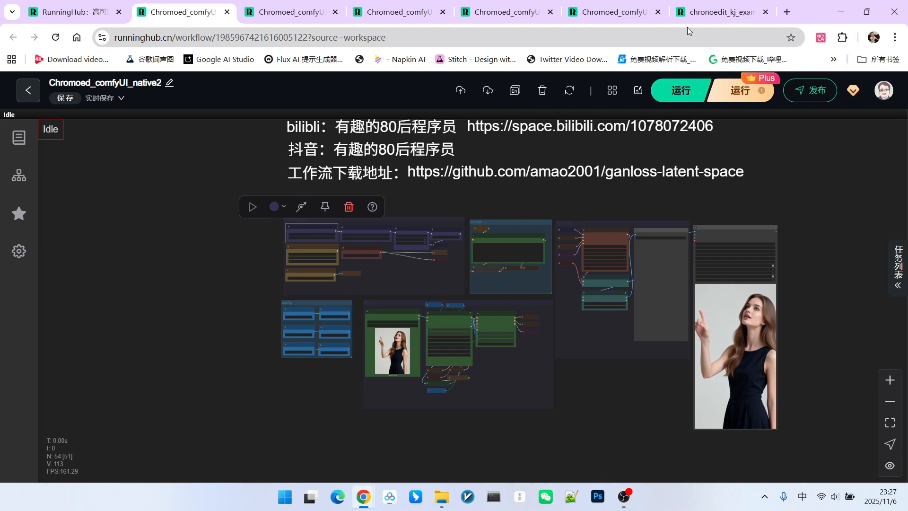
pyautogui.click(721, 12)
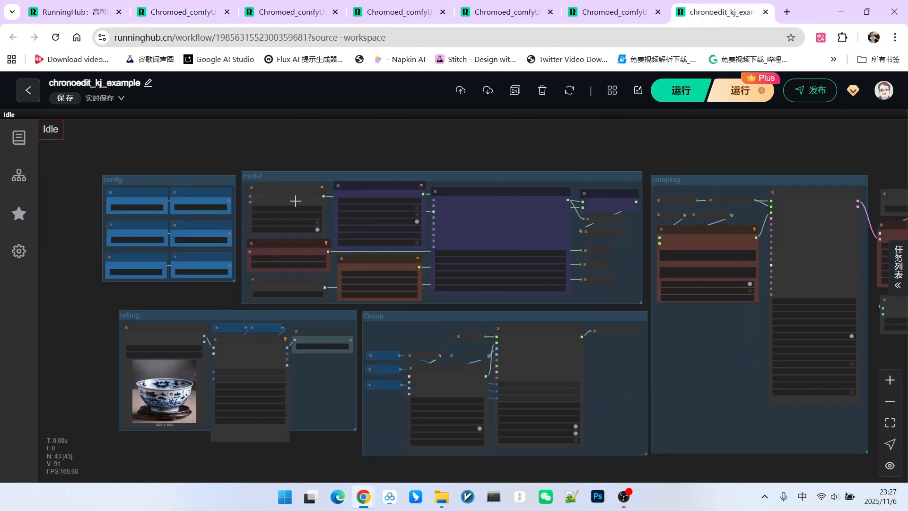
pyautogui.scroll(3)
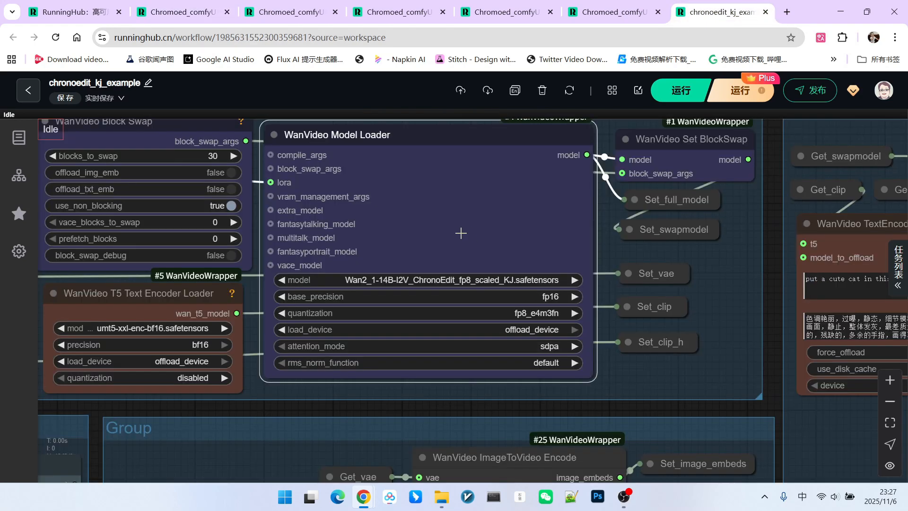
pyautogui.moveTo(472, 200)
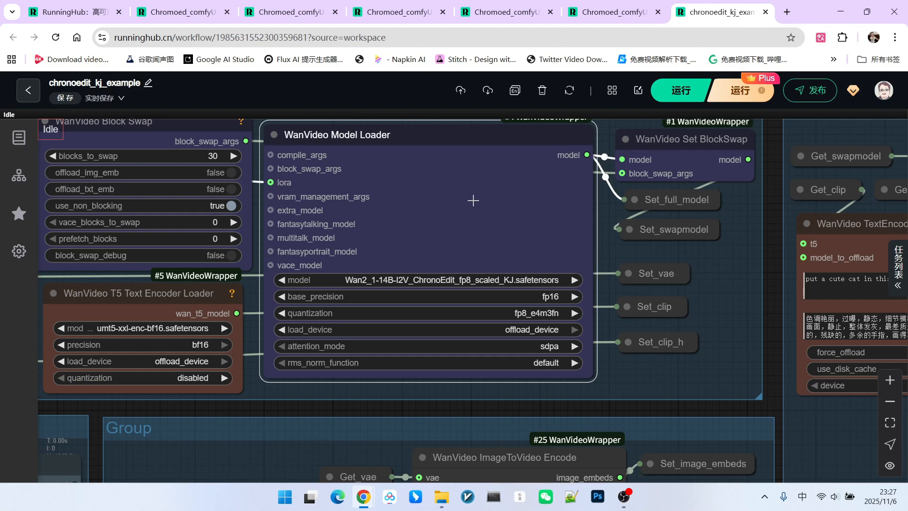
pyautogui.moveTo(444, 228)
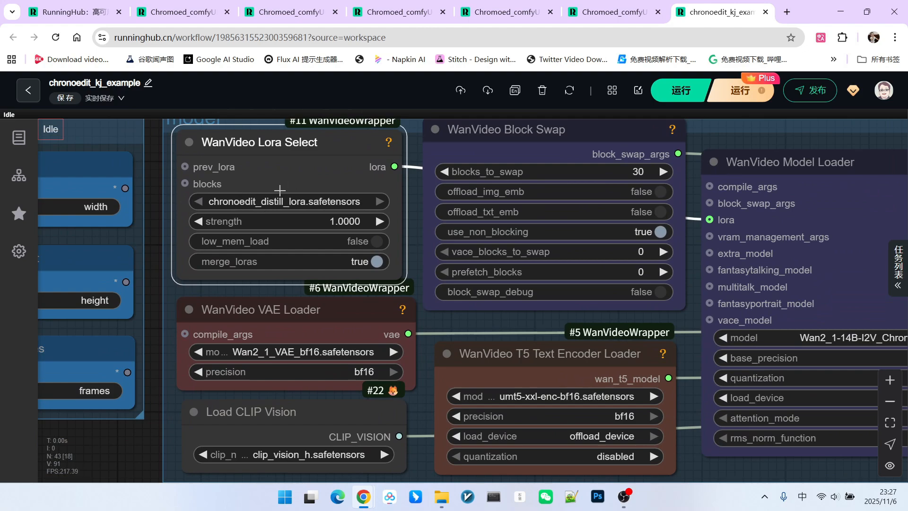
pyautogui.scroll(-3)
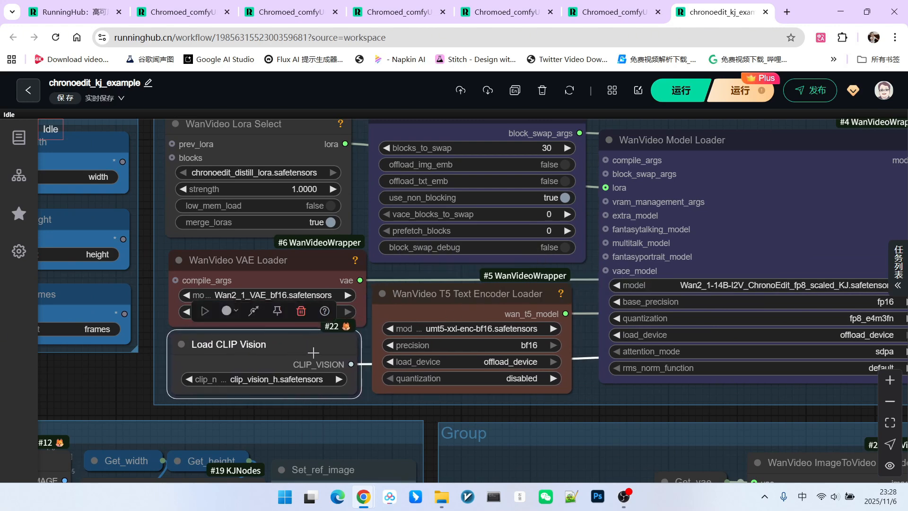
pyautogui.scroll(-3)
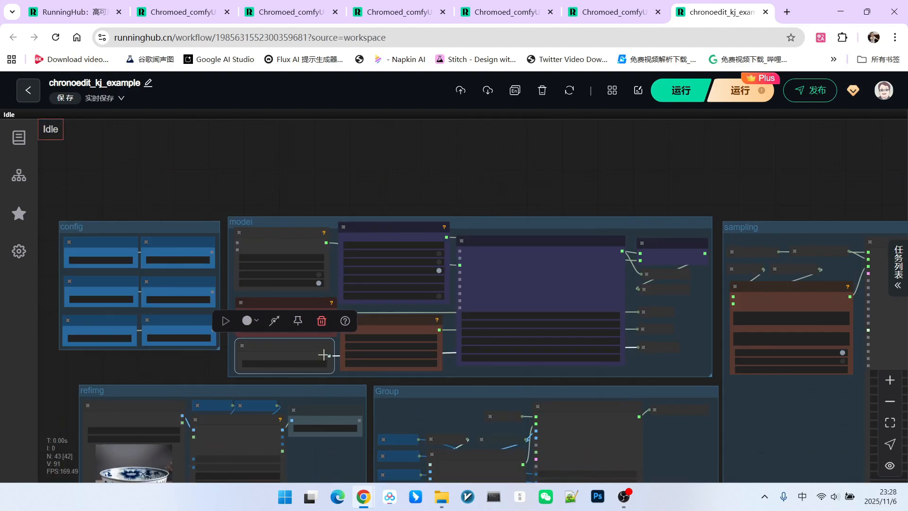
pyautogui.scroll(-3)
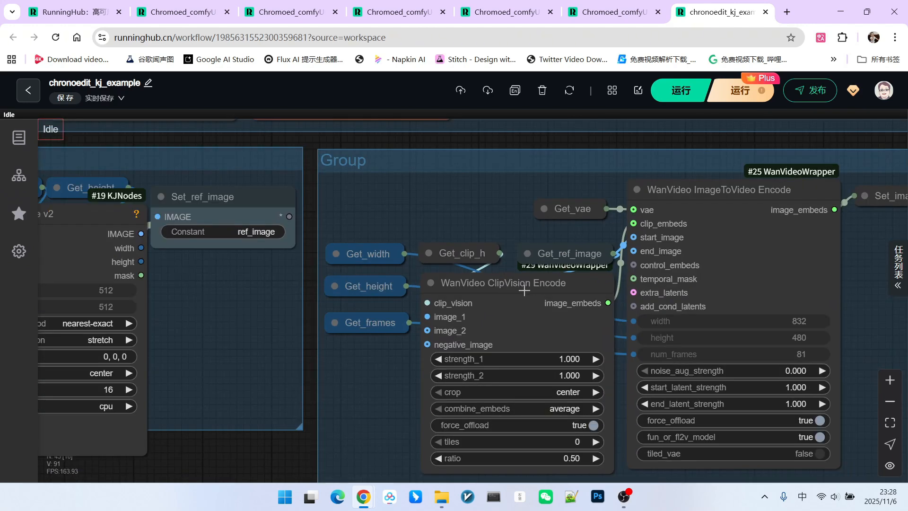
pyautogui.moveTo(466, 195)
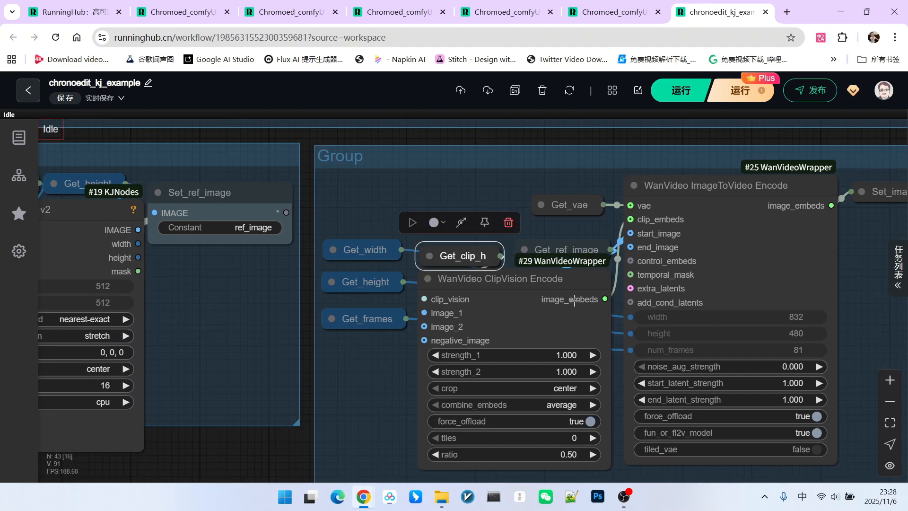
pyautogui.moveTo(680, 193)
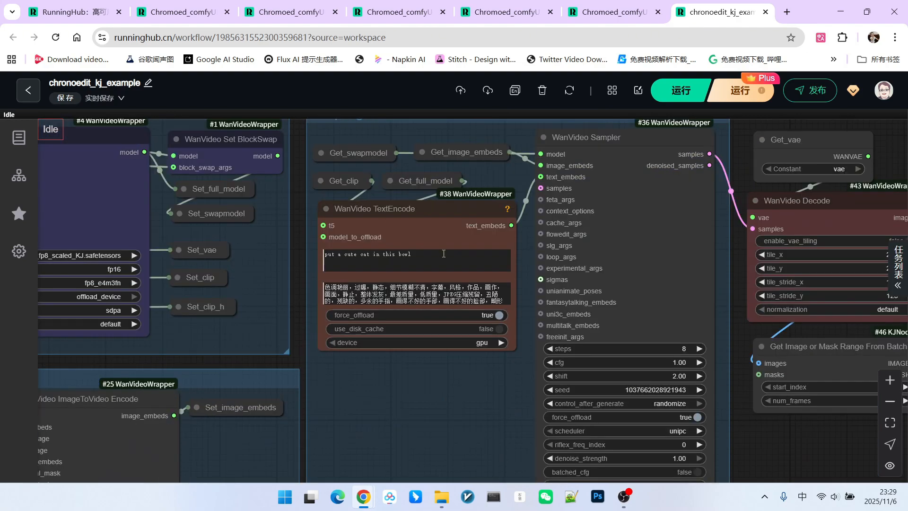
# Check the cat-in-bowl edit prompt and sampler settings (8 steps, cfg 1, shift 2), then move to the native workflow
pyautogui.tripleClick(368, 253)
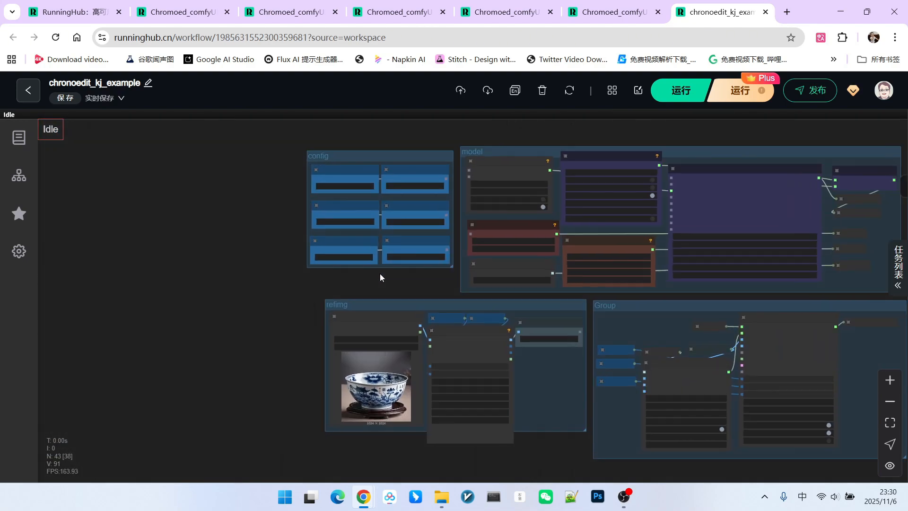
pyautogui.scroll(3)
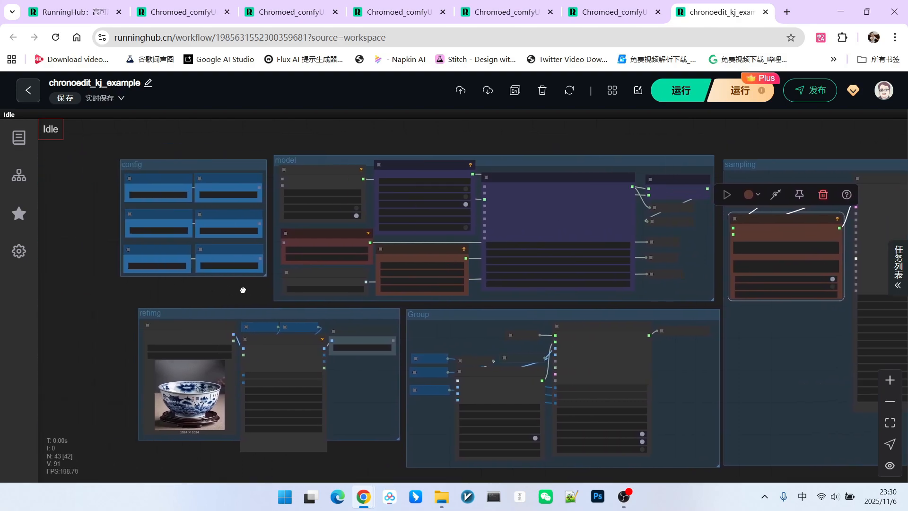
pyautogui.scroll(3)
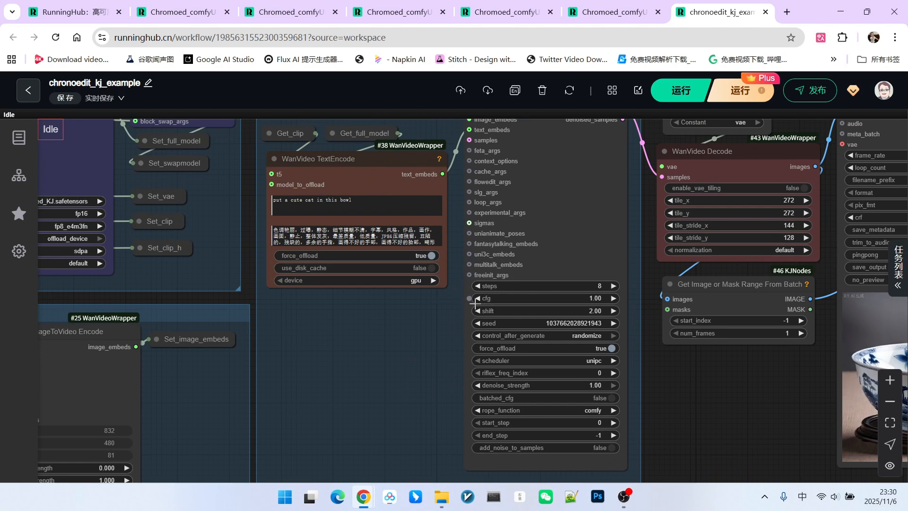
pyautogui.moveTo(463, 318)
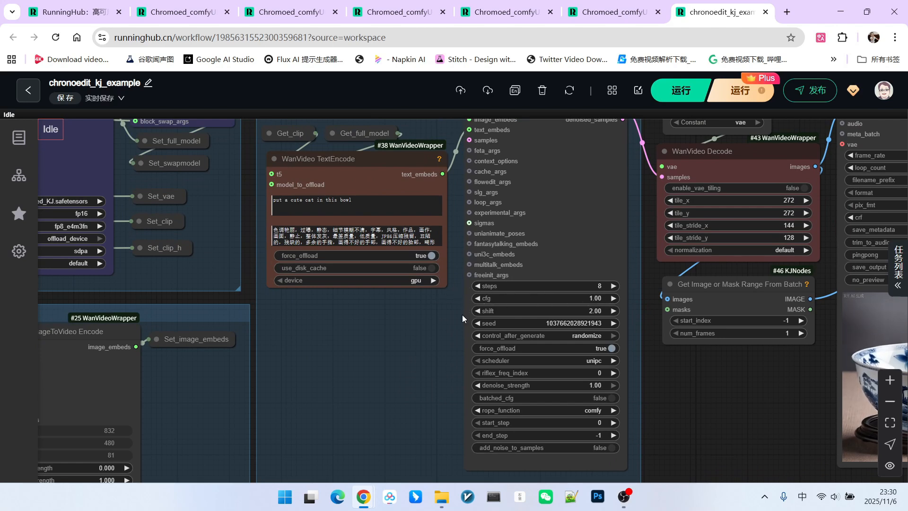
pyautogui.moveTo(522, 292)
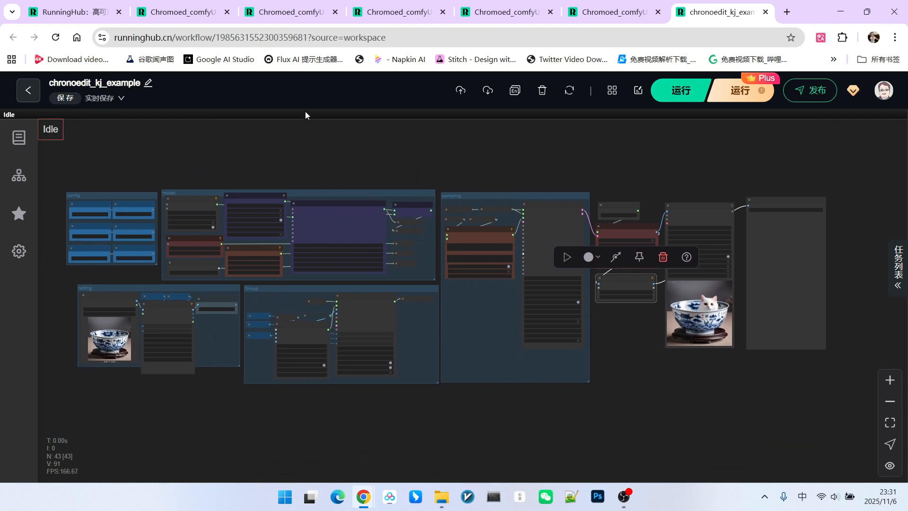
pyautogui.click(183, 11)
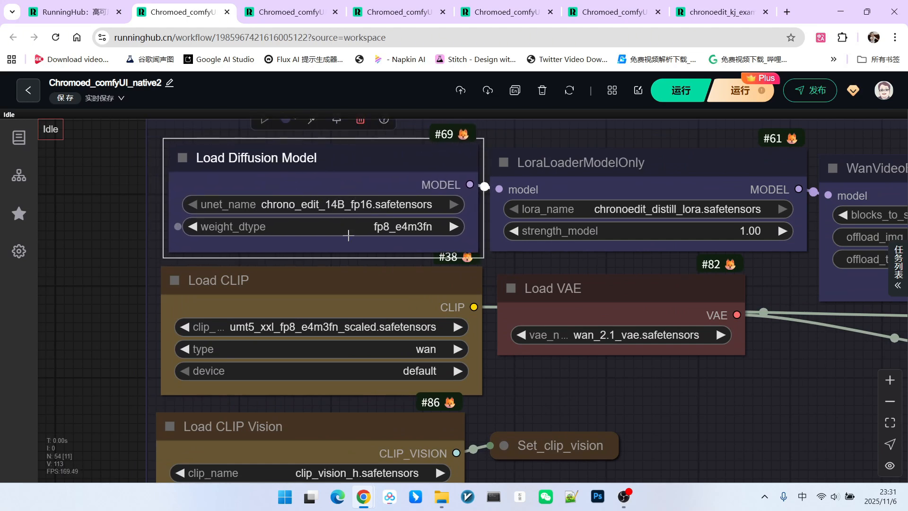
pyautogui.moveTo(396, 238)
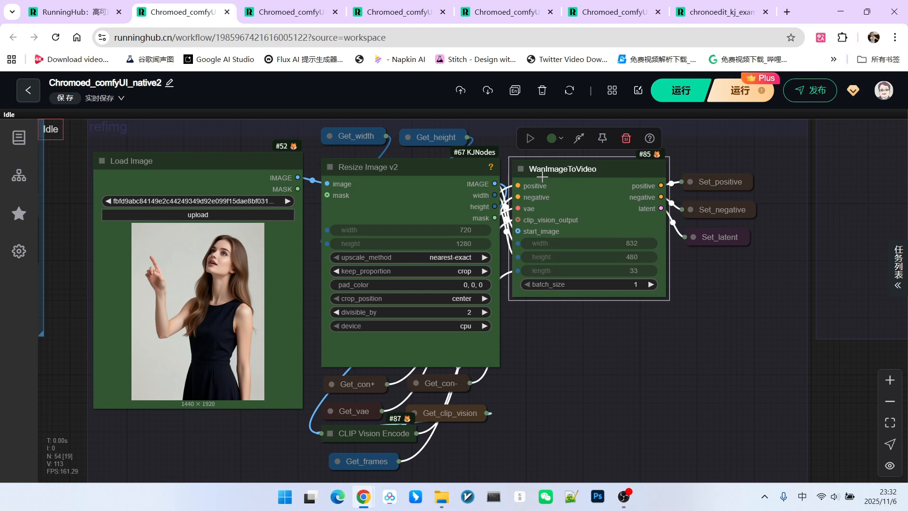
pyautogui.moveTo(751, 309)
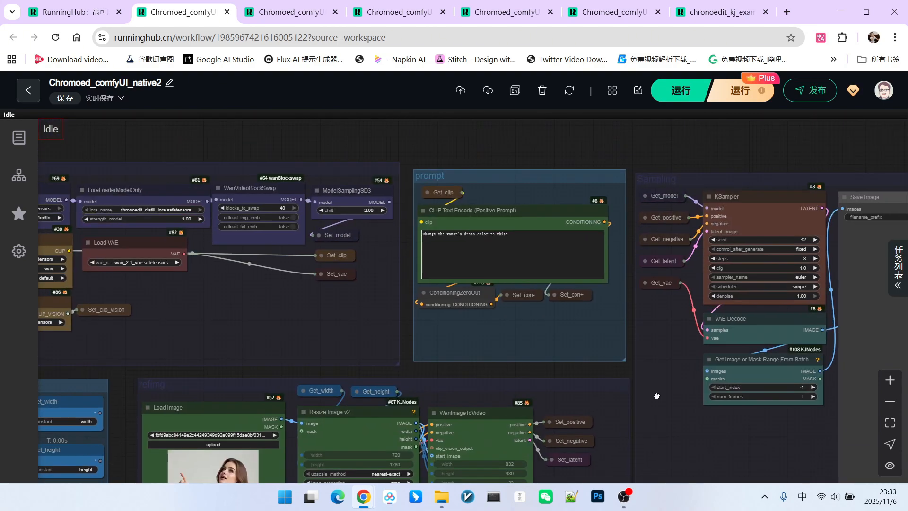
# Zoom into the CLIP Text Encode prompt and view the edited dress image close-up
pyautogui.scroll(3)
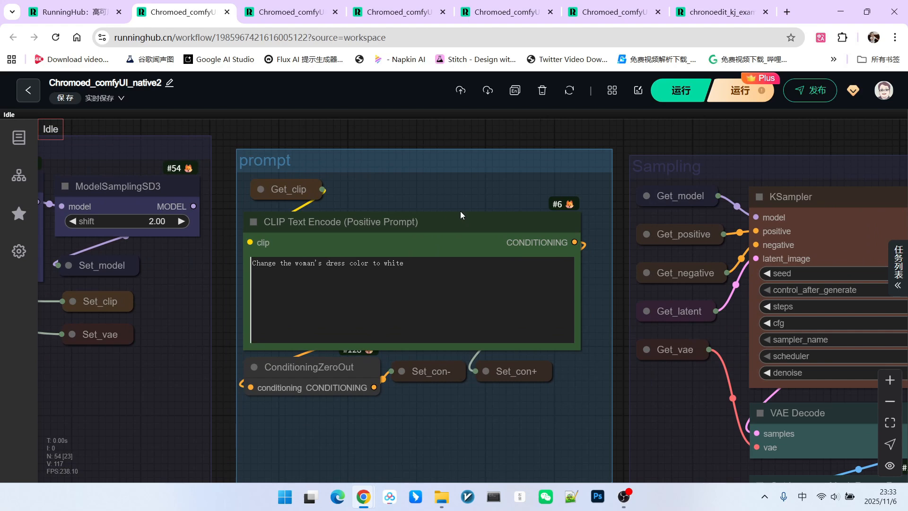
pyautogui.moveTo(504, 190)
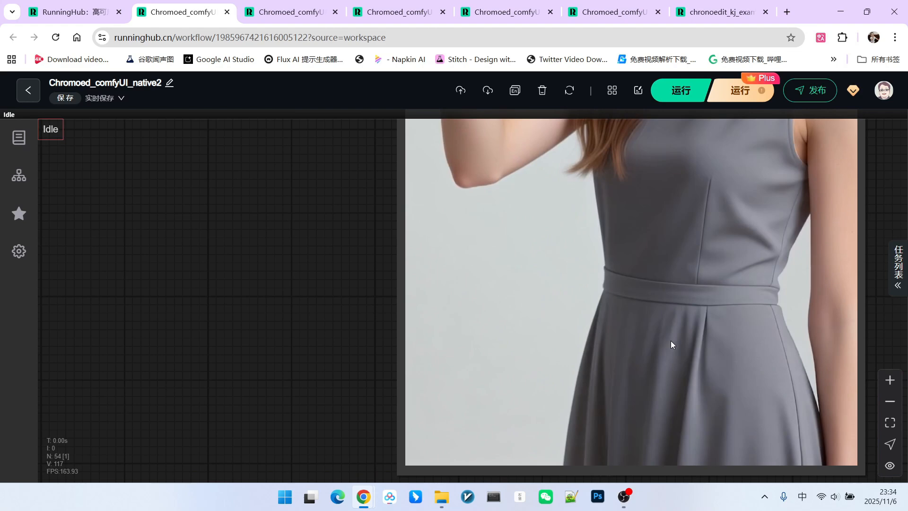
pyautogui.scroll(-3)
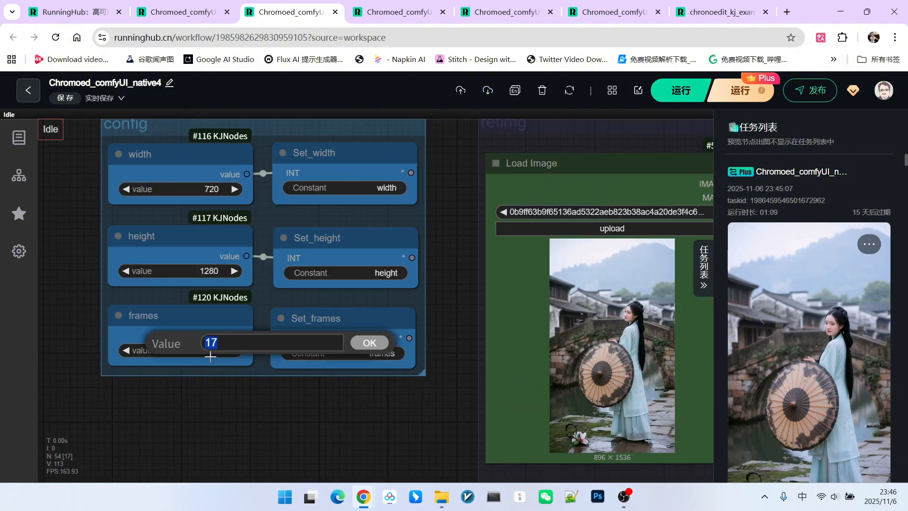
# Set native4's frames to 17 and check the girl-rotation prompt
pyautogui.click(368, 342)
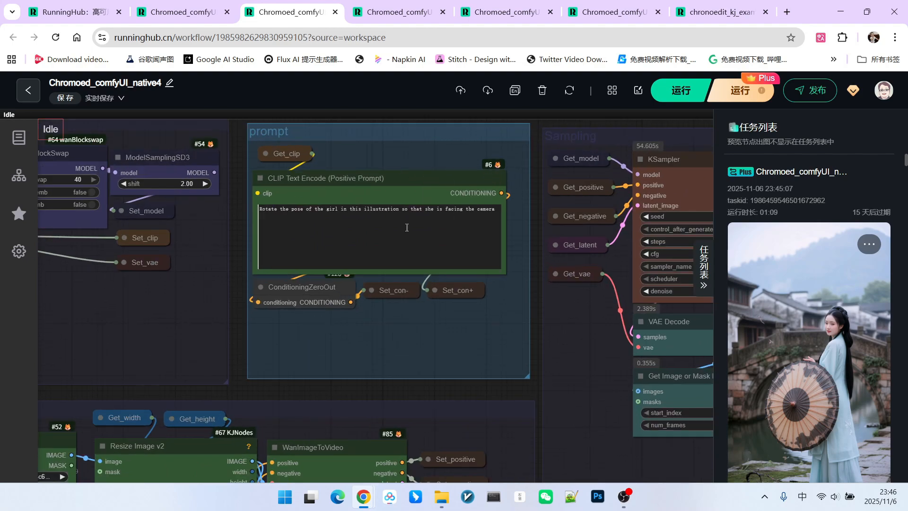
pyautogui.click(506, 11)
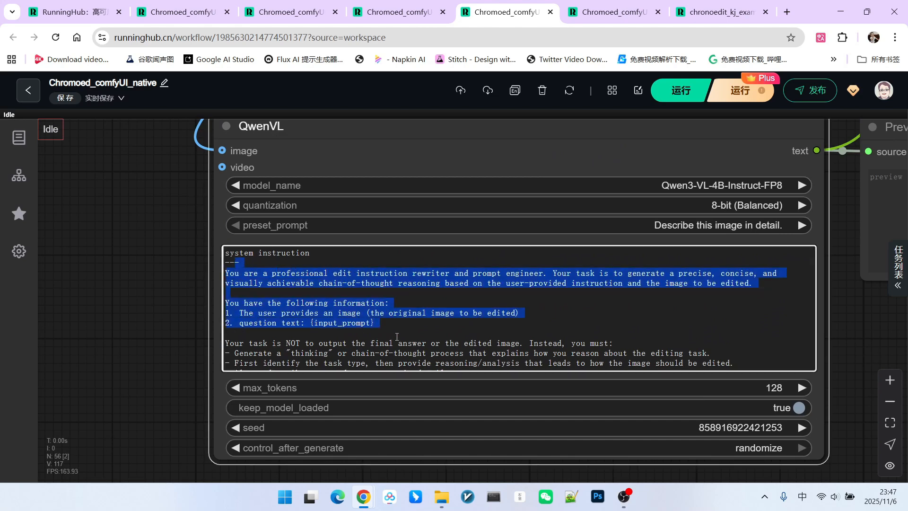
pyautogui.scroll(-3)
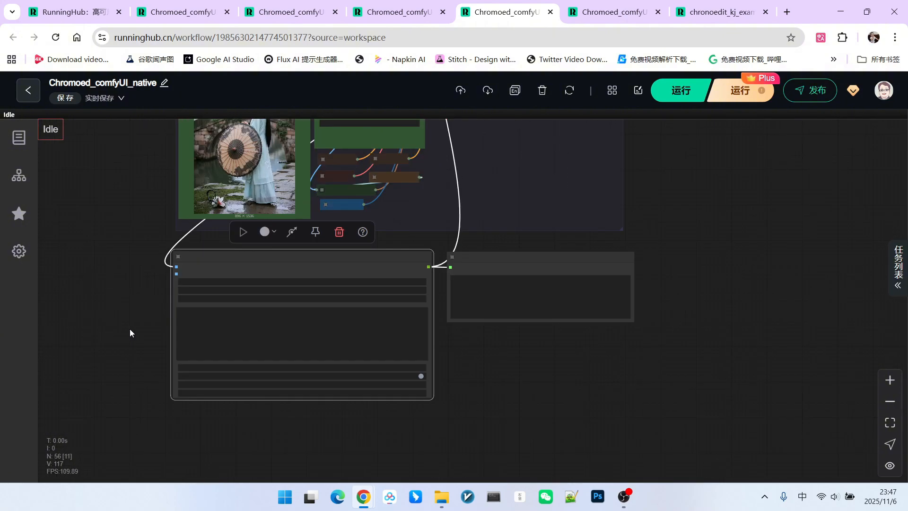
# Scroll the ChronoEdit README to the Prompt enhancer section and open the prompt_enhancer.py system prompt
pyautogui.click(344, 11)
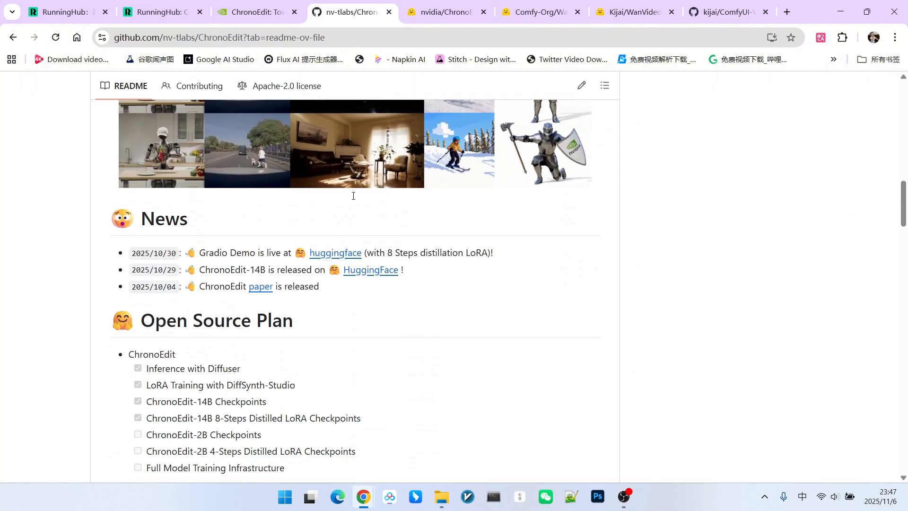
pyautogui.scroll(-3)
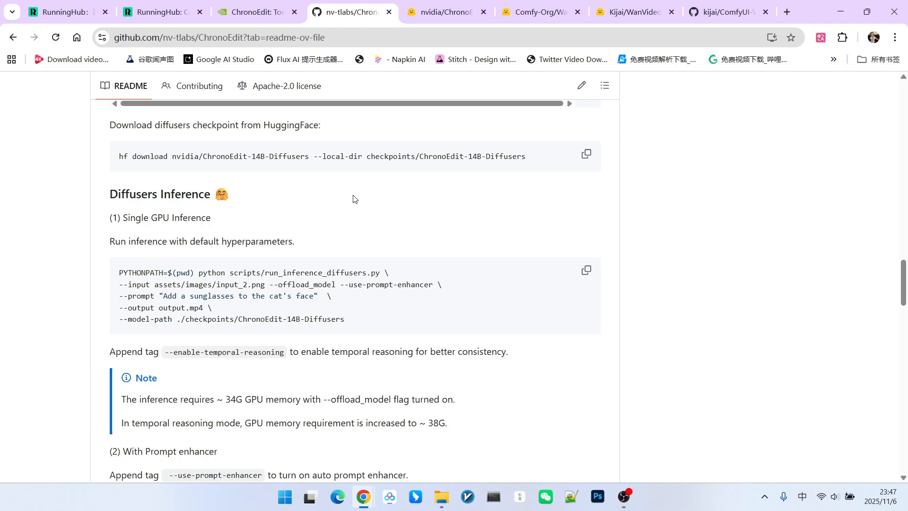
pyautogui.scroll(-3)
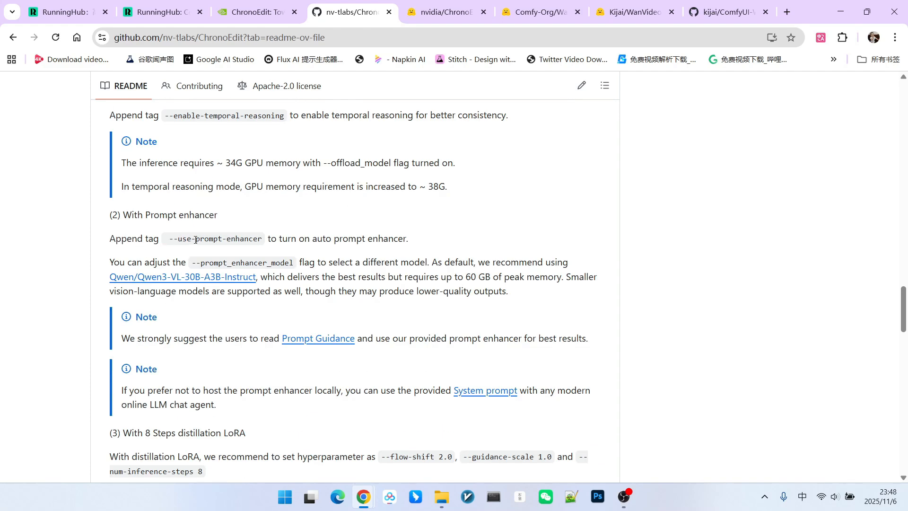
pyautogui.moveTo(383, 287)
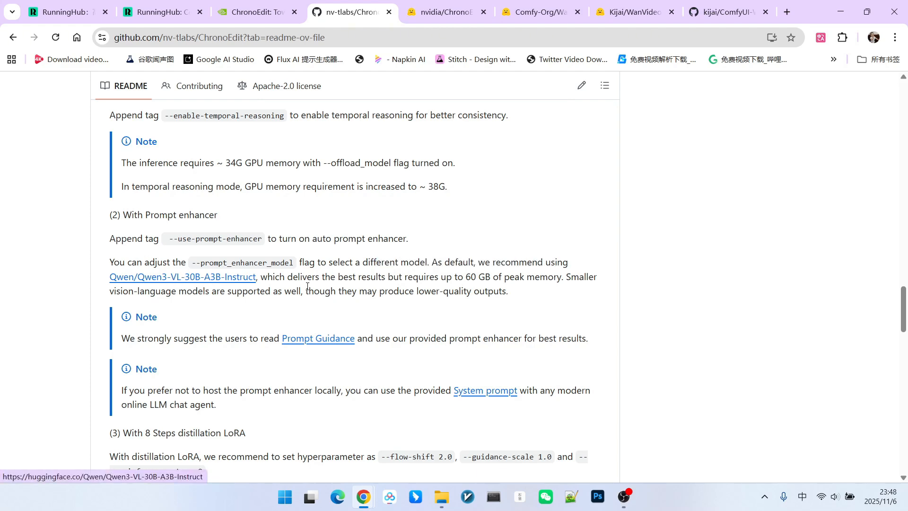
pyautogui.moveTo(408, 276)
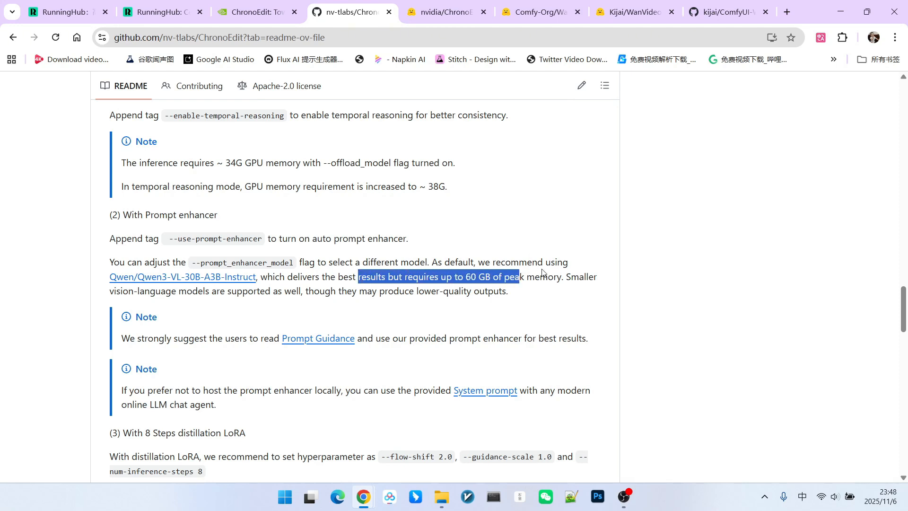
pyautogui.scroll(-3)
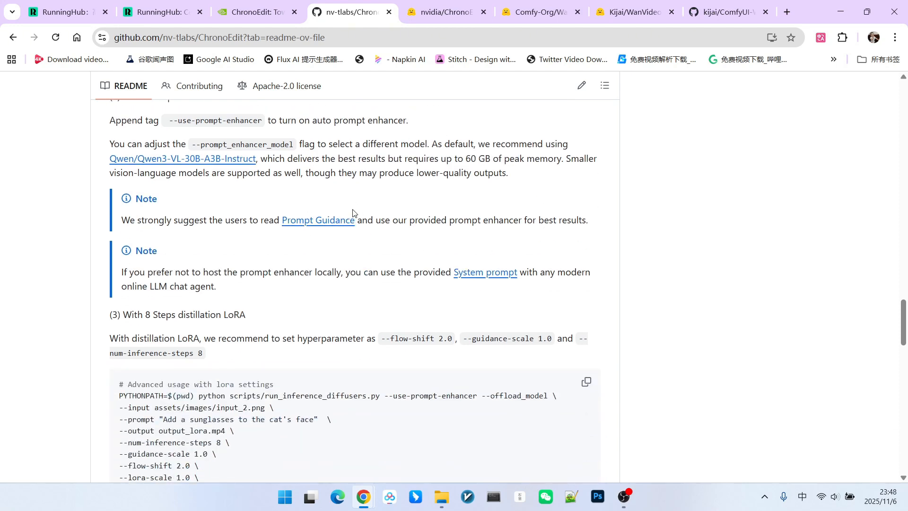
pyautogui.scroll(-3)
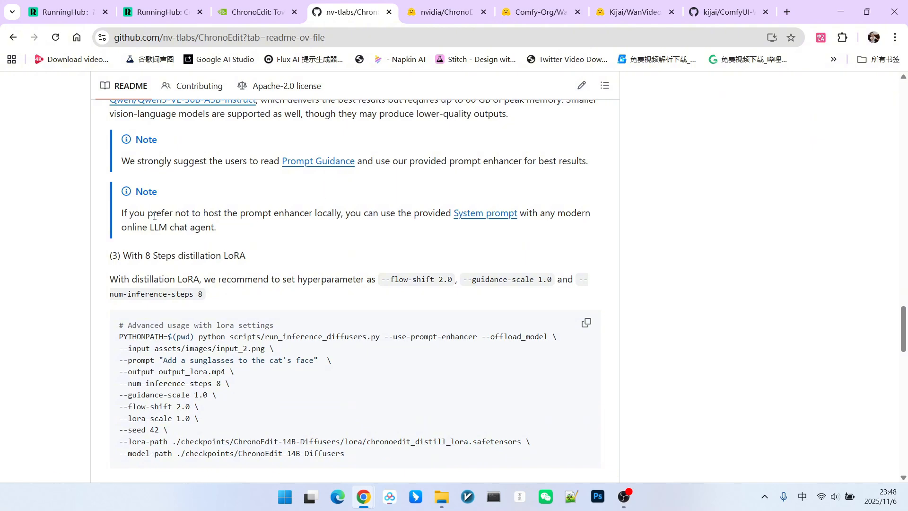
pyautogui.moveTo(451, 207)
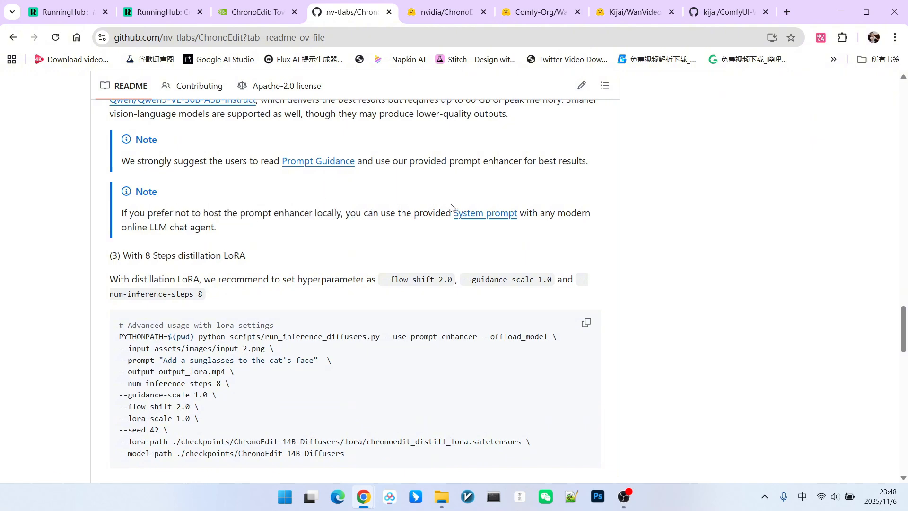
pyautogui.moveTo(555, 213)
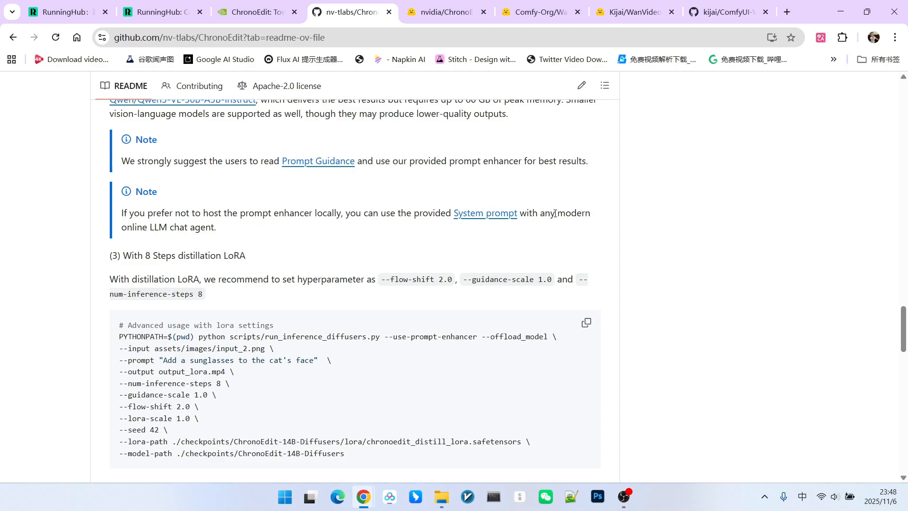
pyautogui.click(485, 213)
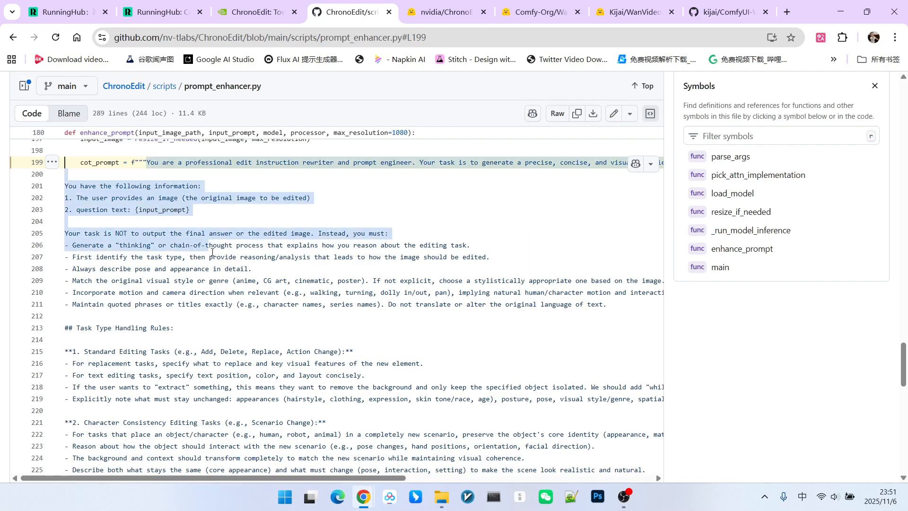
pyautogui.scroll(-3)
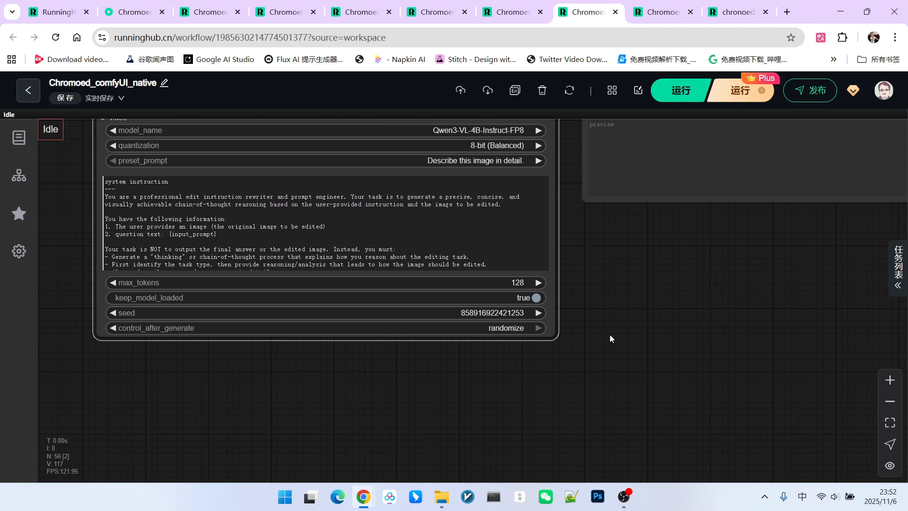
pyautogui.moveTo(603, 316)
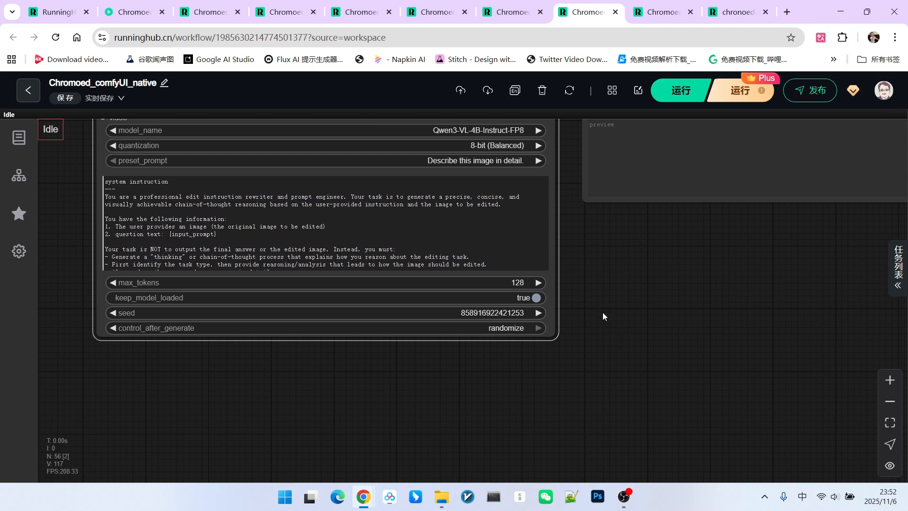
pyautogui.moveTo(507, 286)
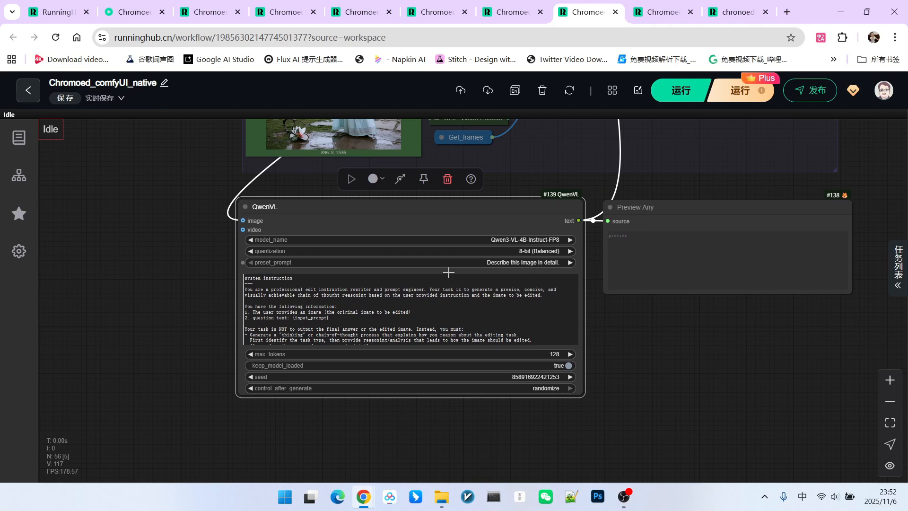
pyautogui.moveTo(499, 199)
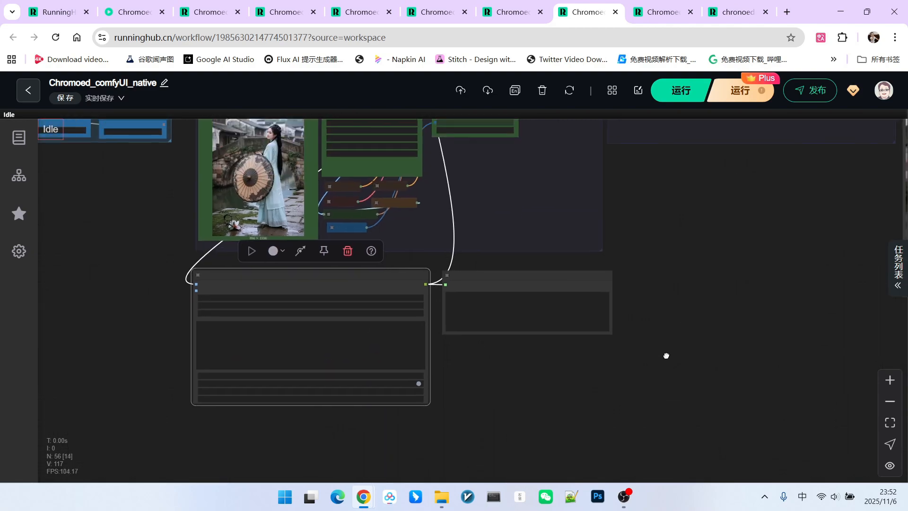
# Zoom out around the QwenVL node before switching to the native3 workflow
pyautogui.scroll(-3)
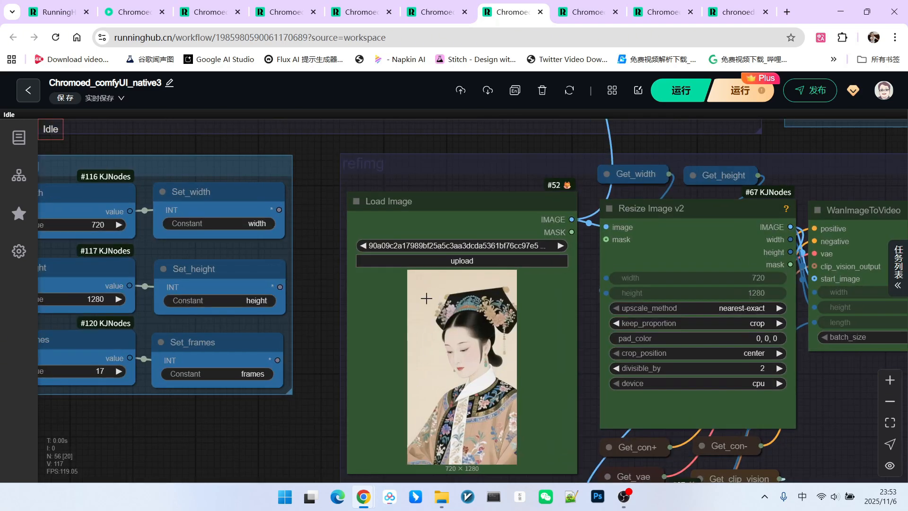
pyautogui.moveTo(398, 334)
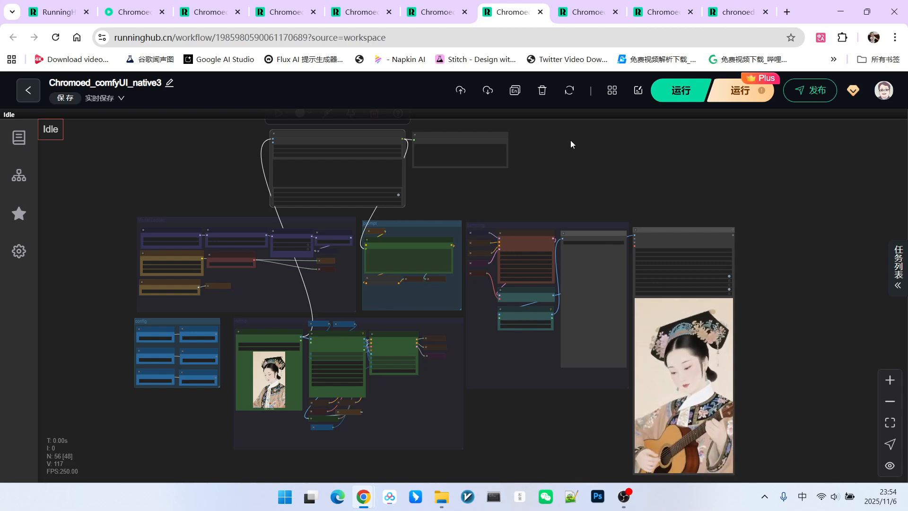
# Switch to the native6 workflow holding the rainy road image and its results
pyautogui.click(134, 11)
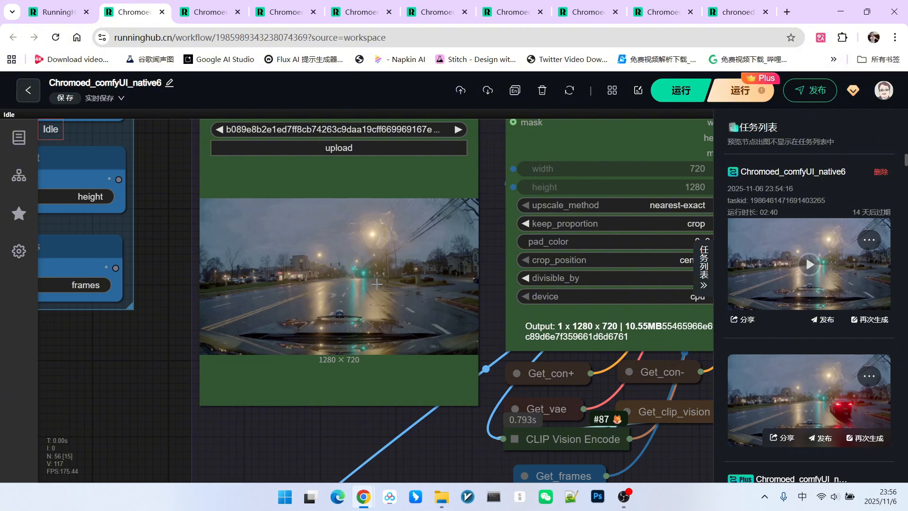
pyautogui.moveTo(452, 305)
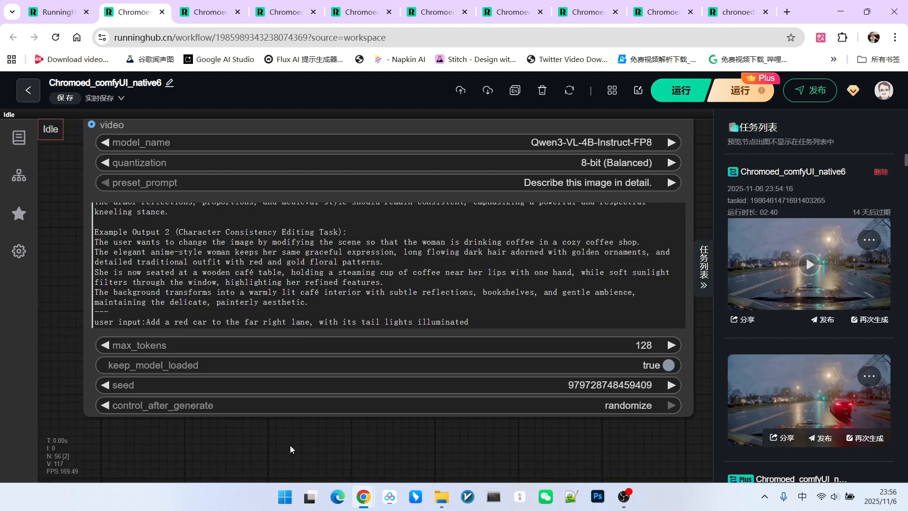
pyautogui.moveTo(244, 438)
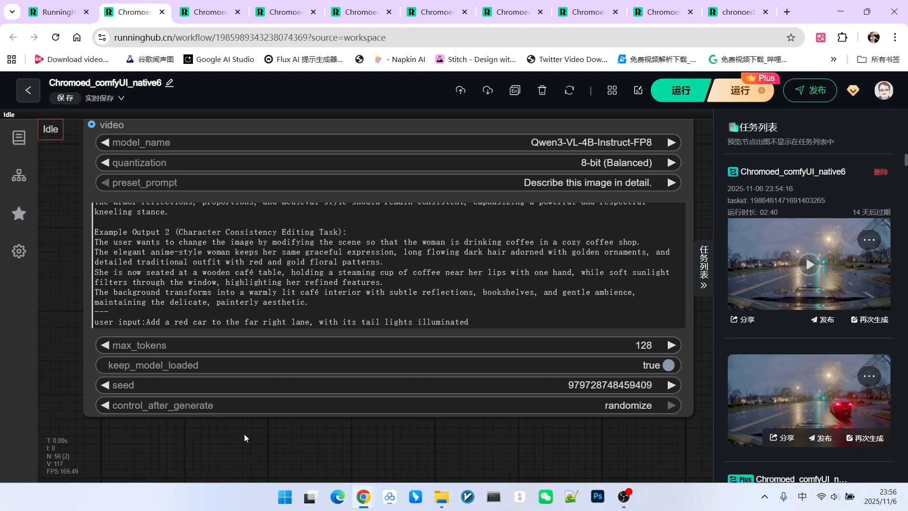